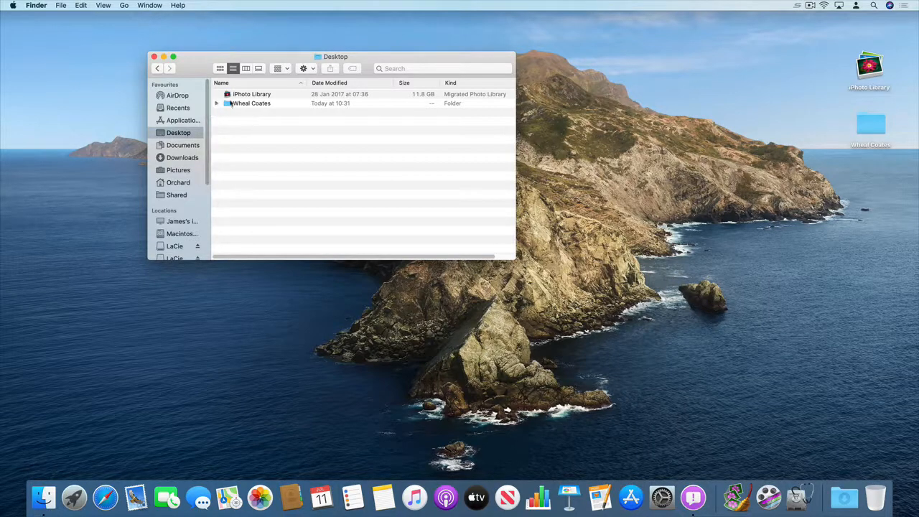
Expand the Wheal Coates folder on the Desktop to reveal its four .cr2 RAW files
{"action": "left_click", "coordinate": [251, 95]}
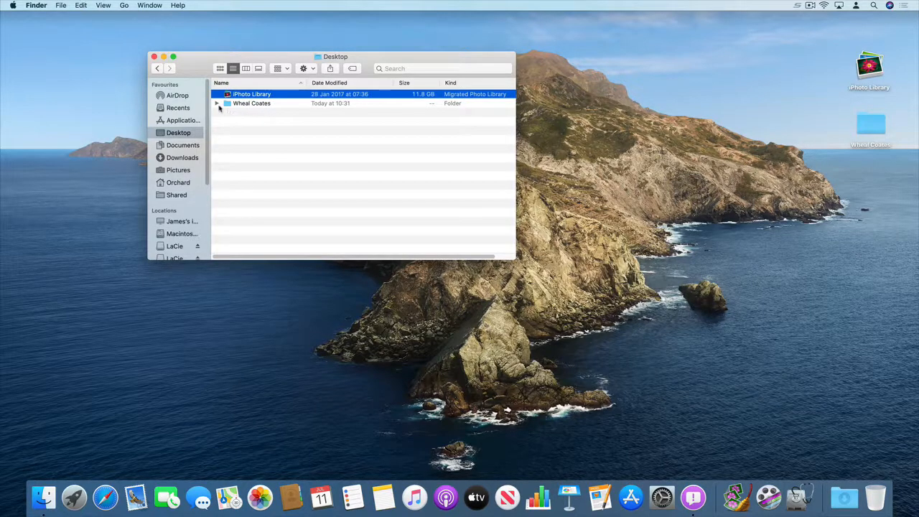
{"action": "left_click", "coordinate": [218, 103]}
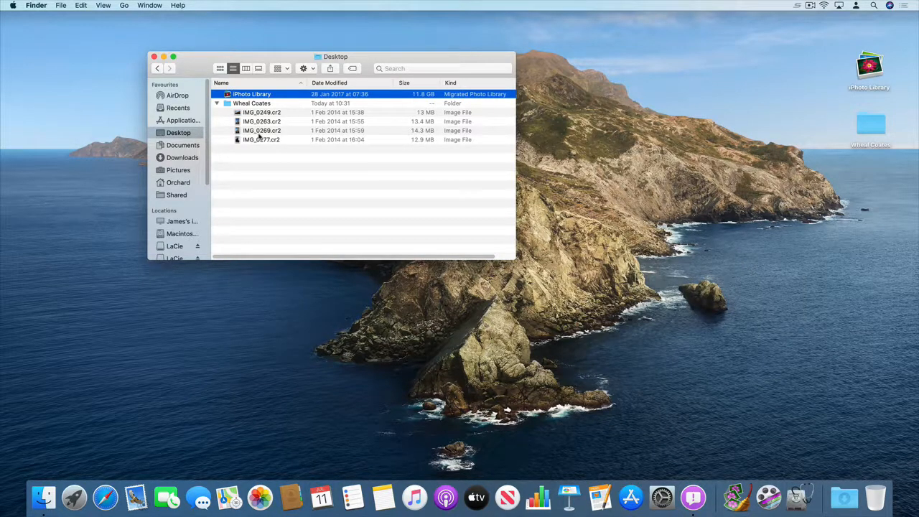
{"action": "mouse_move", "coordinate": [280, 142]}
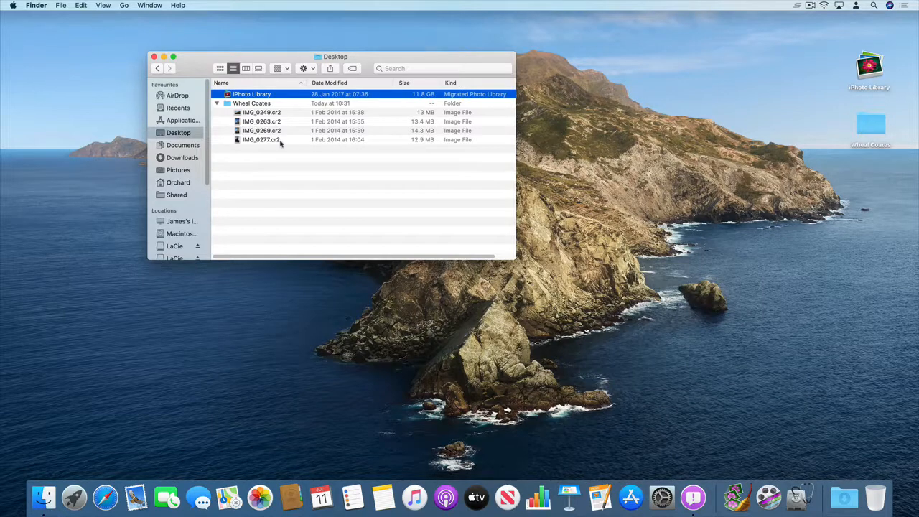
{"action": "mouse_move", "coordinate": [280, 235]}
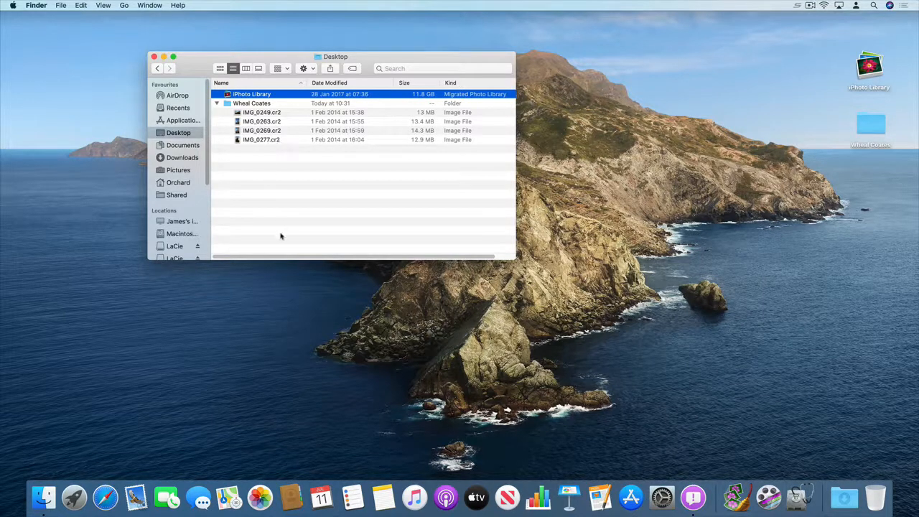
{"action": "mouse_move", "coordinate": [258, 497]}
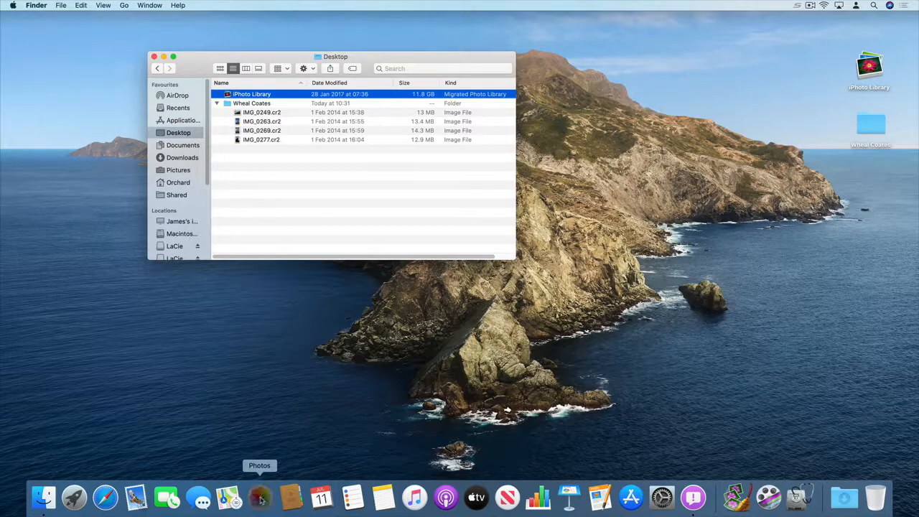
Launch Photos and import all four Wheal Coates RAW files from the Desktop folder
{"action": "left_click", "coordinate": [260, 497]}
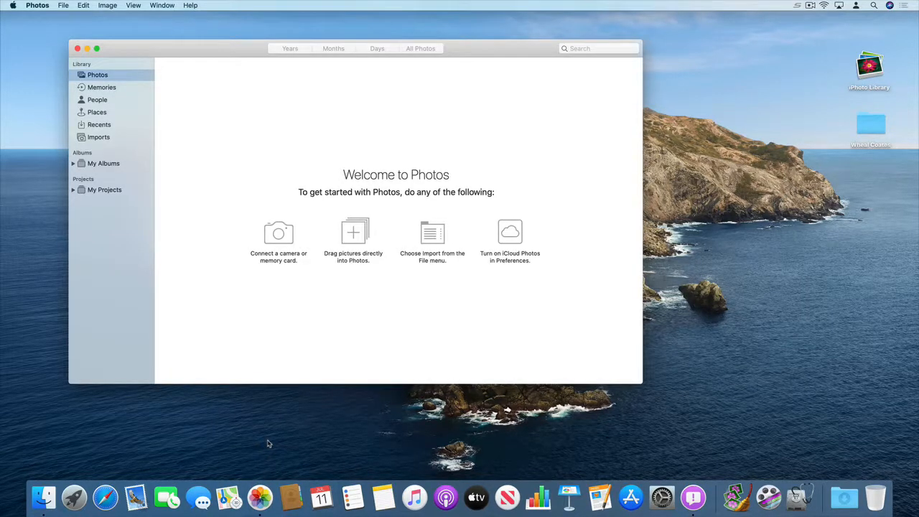
{"action": "mouse_move", "coordinate": [72, 36]}
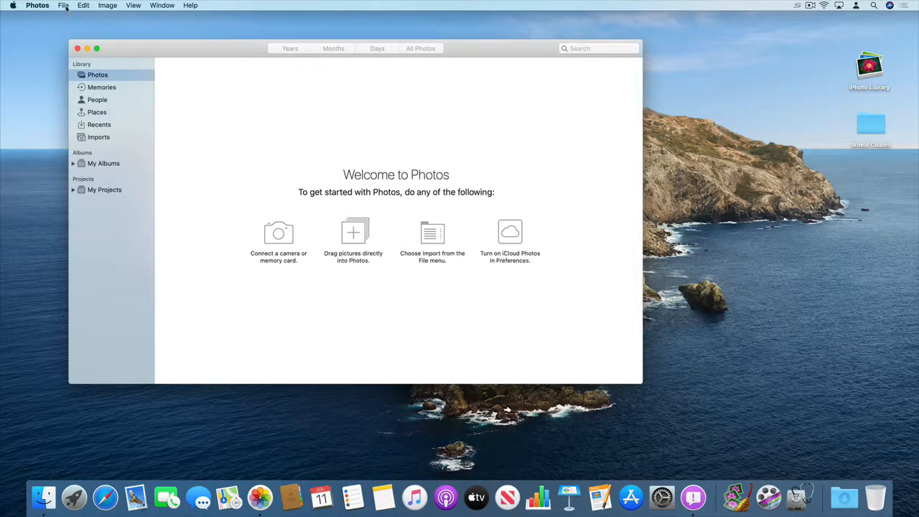
{"action": "left_click", "coordinate": [63, 6]}
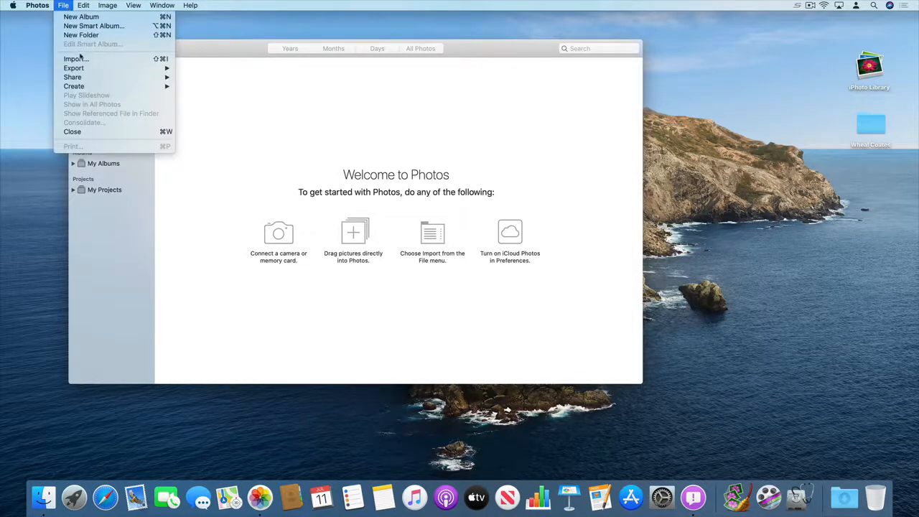
{"action": "left_click", "coordinate": [75, 59]}
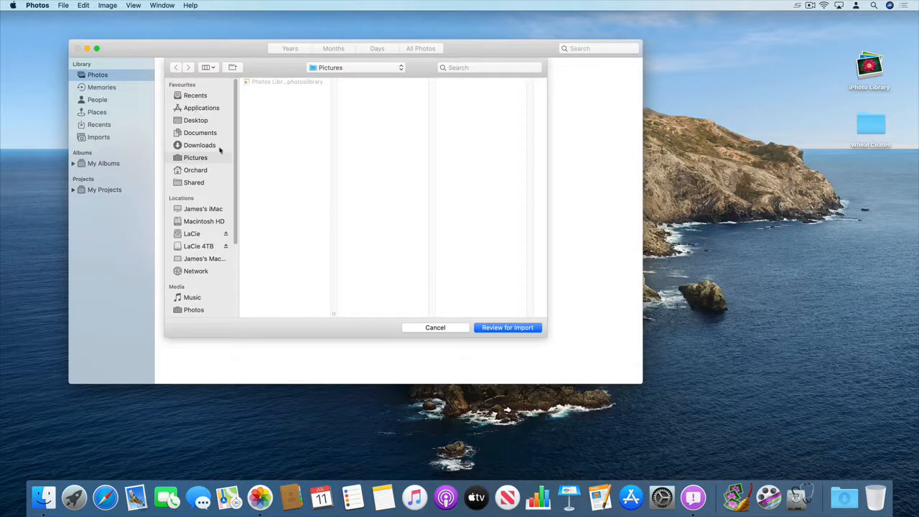
{"action": "left_click", "coordinate": [195, 121]}
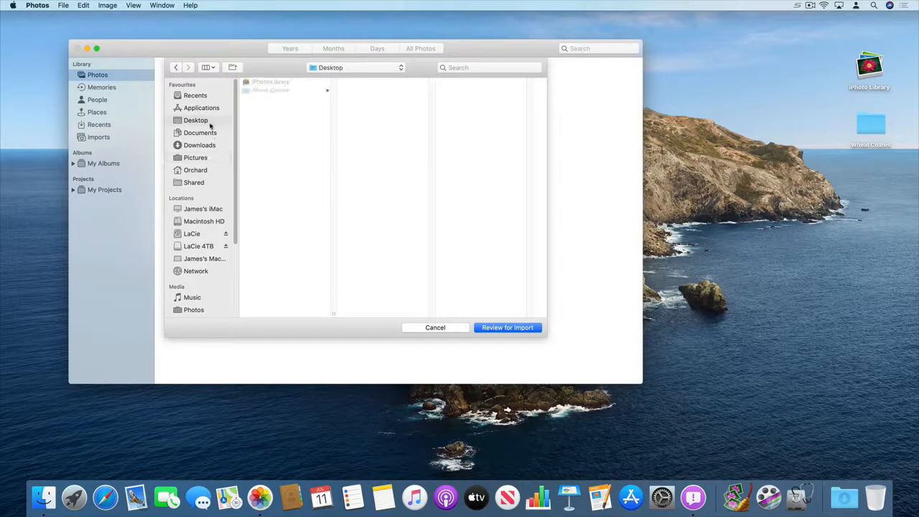
{"action": "left_click", "coordinate": [271, 89]}
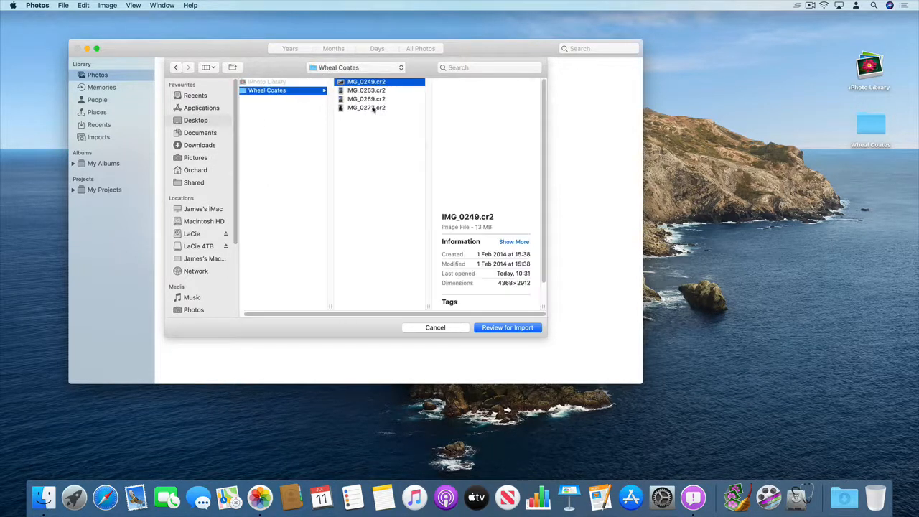
{"action": "key", "text": "cmd+a"}
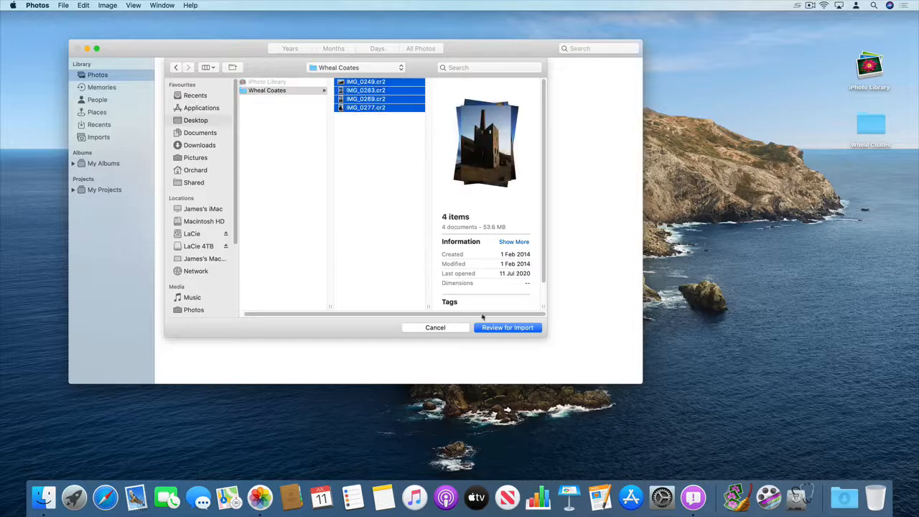
{"action": "left_click", "coordinate": [507, 327]}
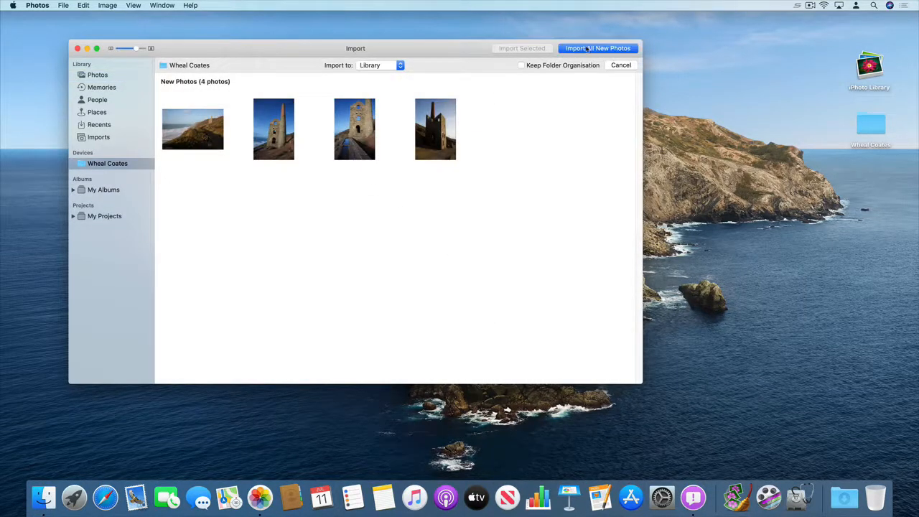
{"action": "left_click", "coordinate": [597, 48]}
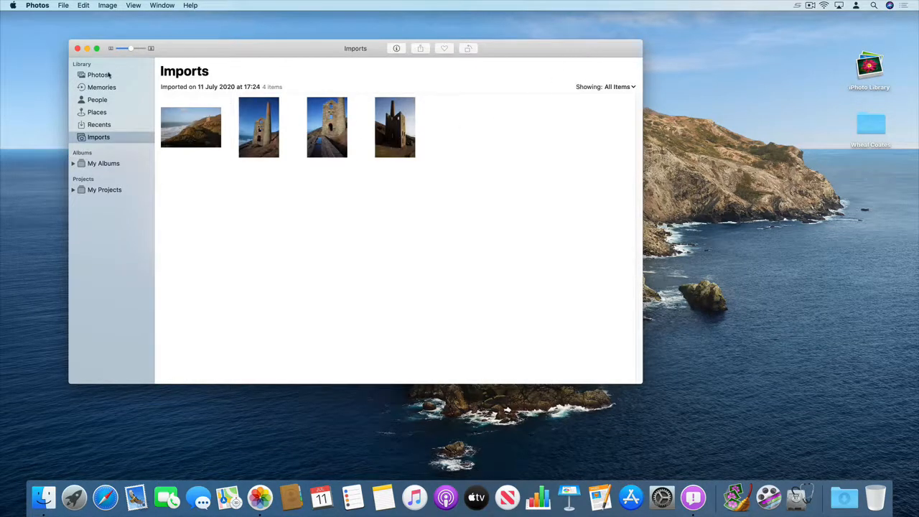
View All Photos showing the four imported Wheal Coates photos dated 1 Feb 2014
{"action": "left_click", "coordinate": [98, 75]}
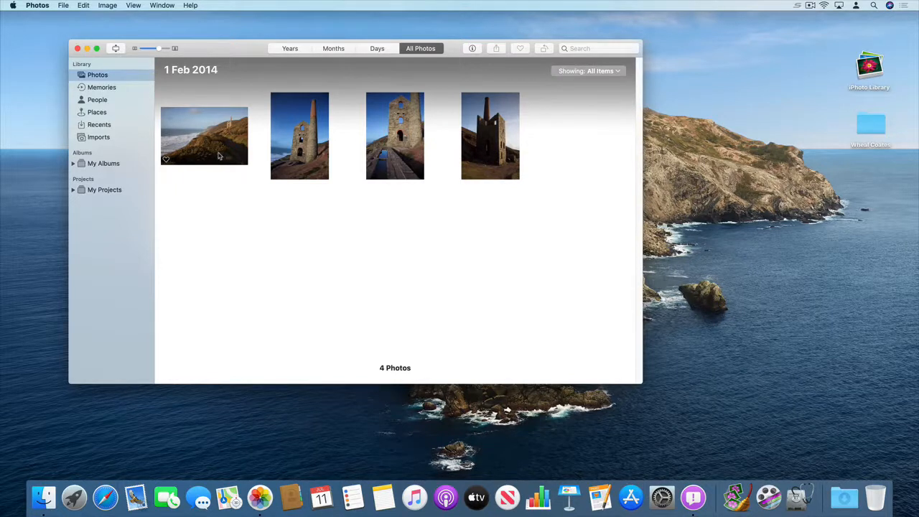
{"action": "mouse_move", "coordinate": [143, 175]}
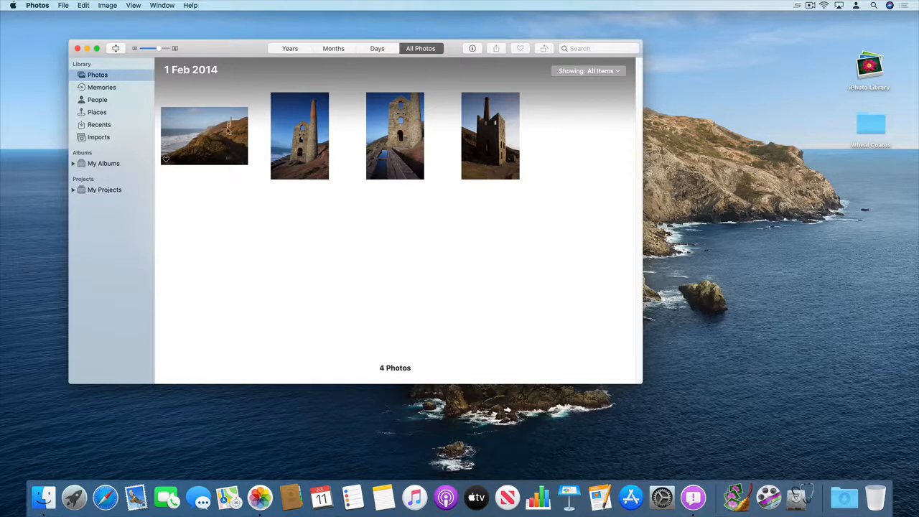
Crop the first Wheal Coates photo tighter around the engine house and return to the grid
{"action": "double_click", "coordinate": [204, 135]}
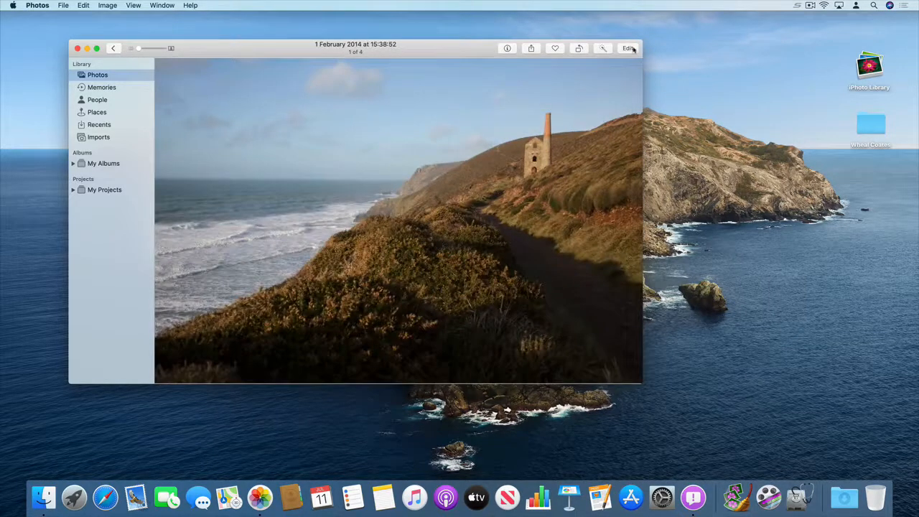
{"action": "left_click", "coordinate": [628, 49]}
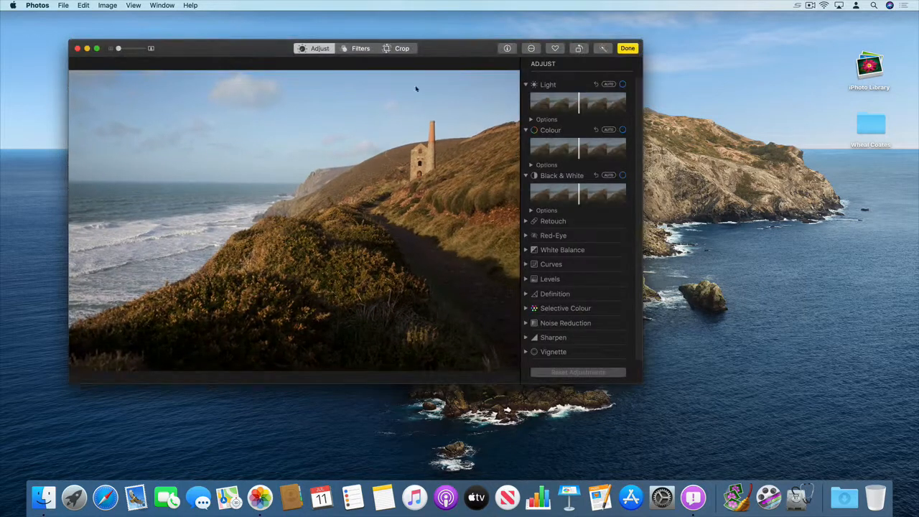
{"action": "left_click", "coordinate": [402, 49]}
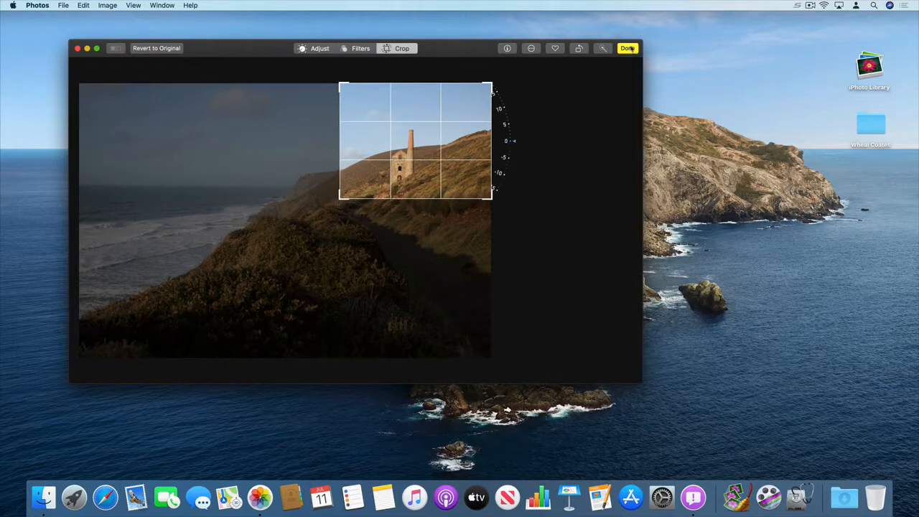
{"action": "left_click", "coordinate": [626, 49]}
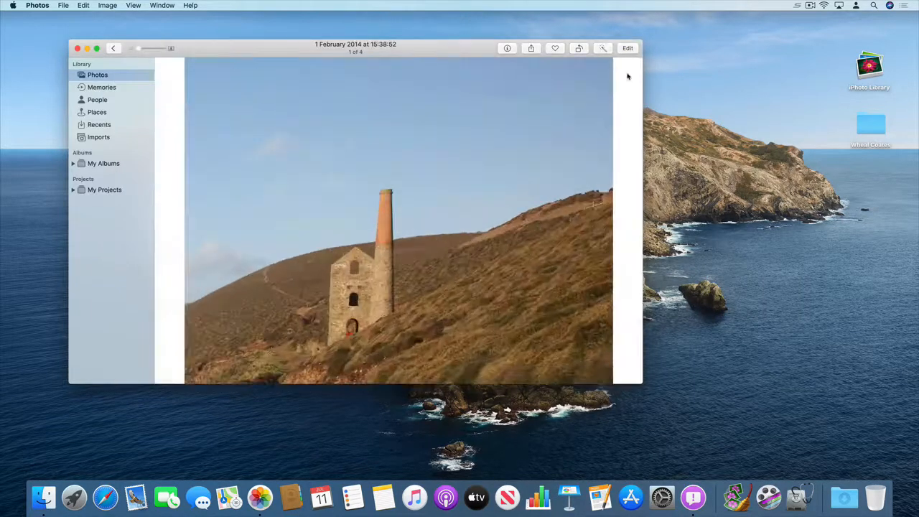
{"action": "left_click", "coordinate": [113, 48]}
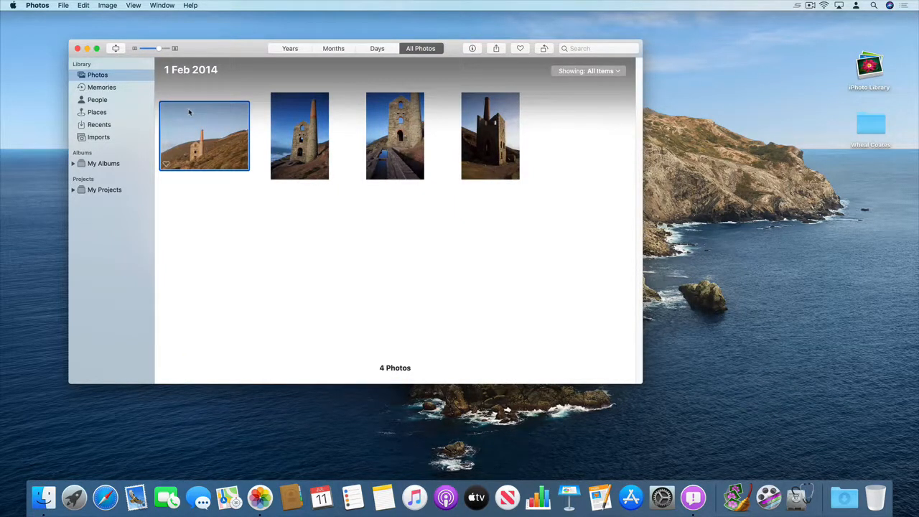
{"action": "mouse_move", "coordinate": [189, 112]}
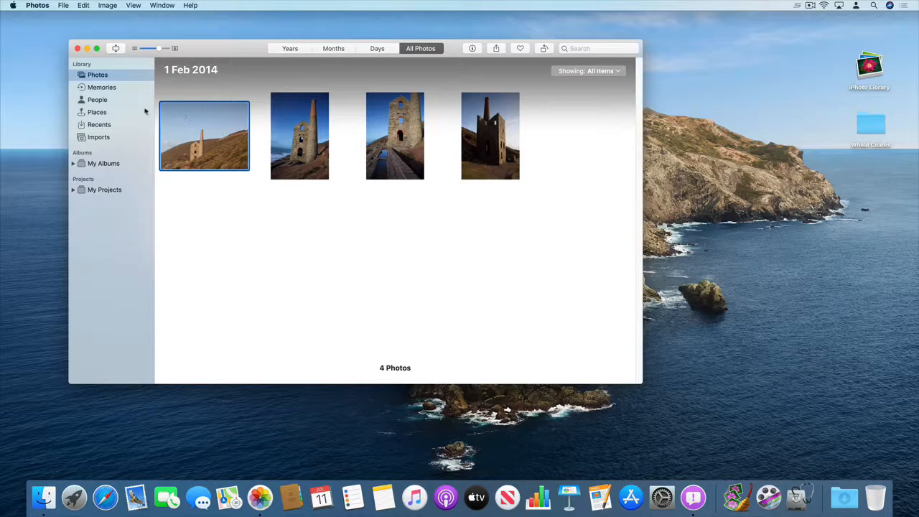
Export the cropped photo's unmodified original RAW file to the Desktop
{"action": "left_click", "coordinate": [63, 6]}
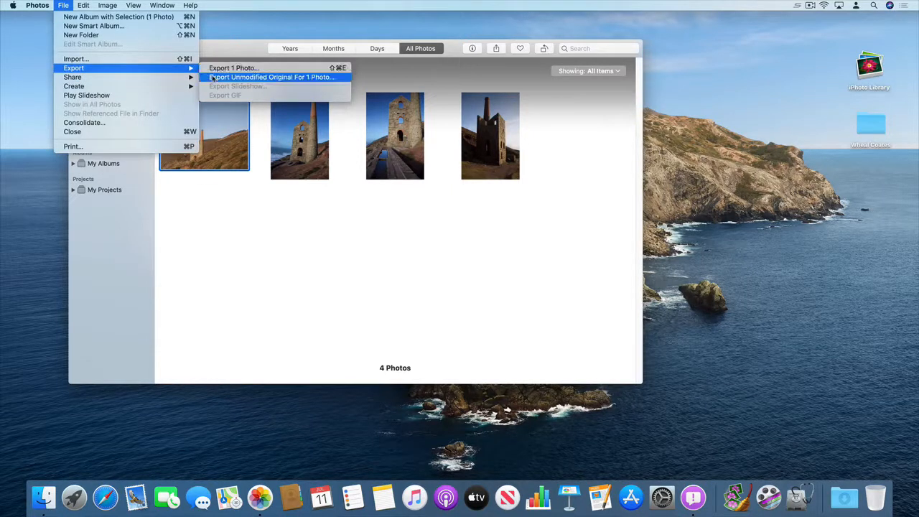
{"action": "left_click", "coordinate": [270, 78]}
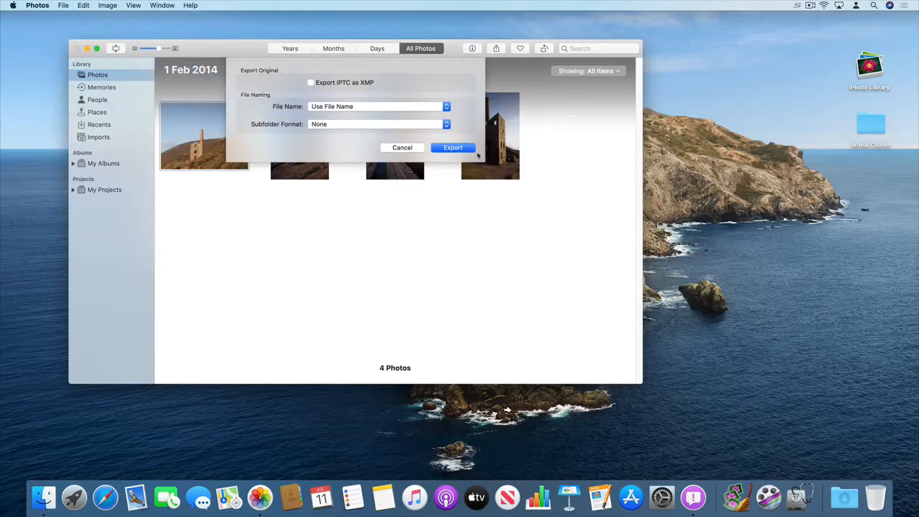
{"action": "left_click", "coordinate": [452, 146]}
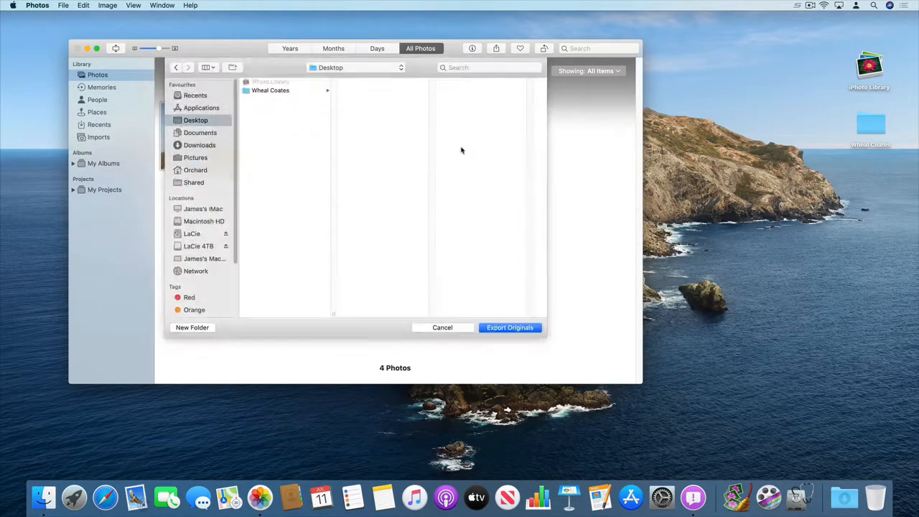
{"action": "left_click", "coordinate": [510, 327]}
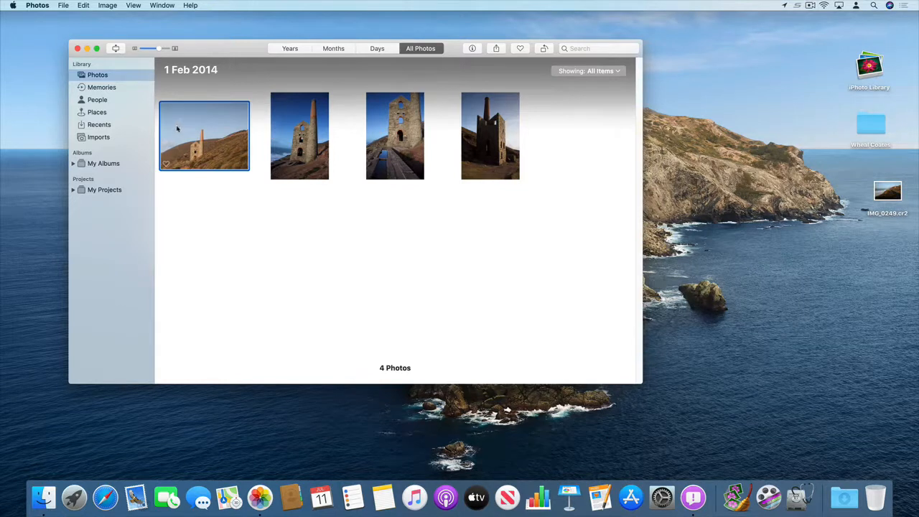
{"action": "left_click", "coordinate": [64, 6]}
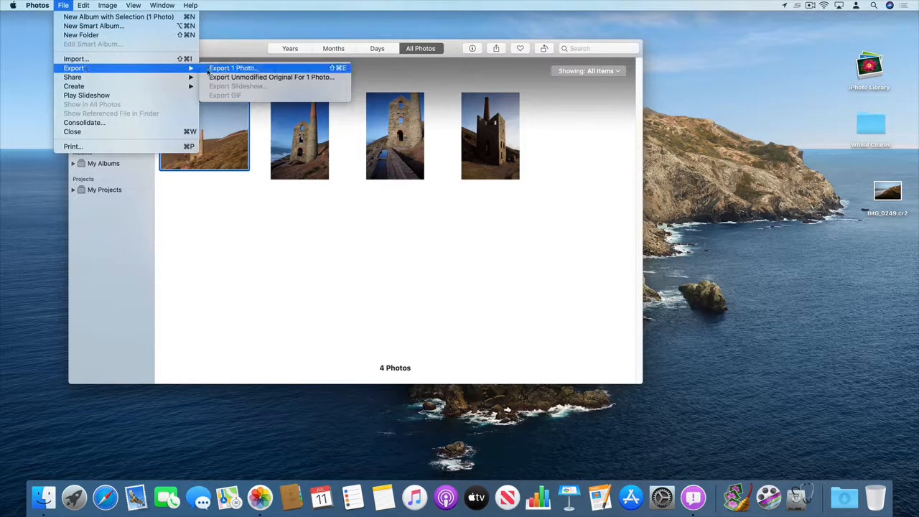
Export the edited engine-house photo as a JPEG to the Desktop
{"action": "left_click", "coordinate": [233, 68]}
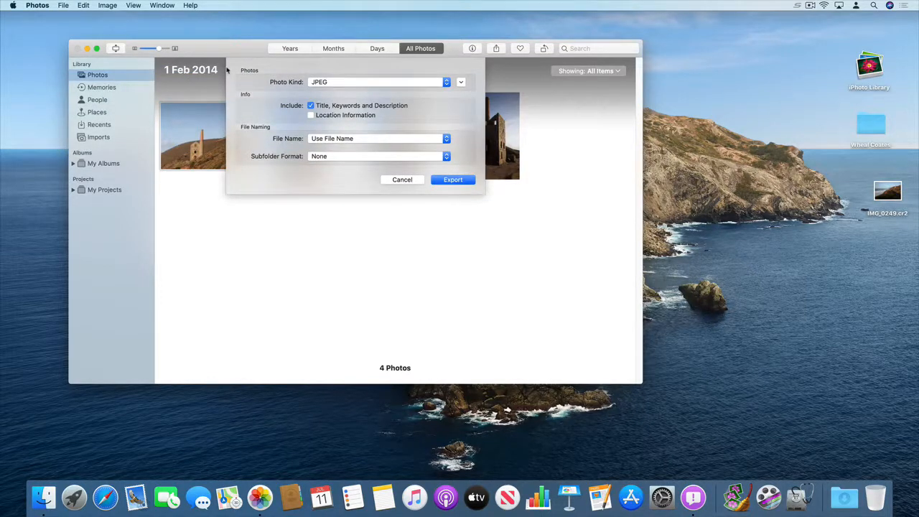
{"action": "mouse_move", "coordinate": [396, 125]}
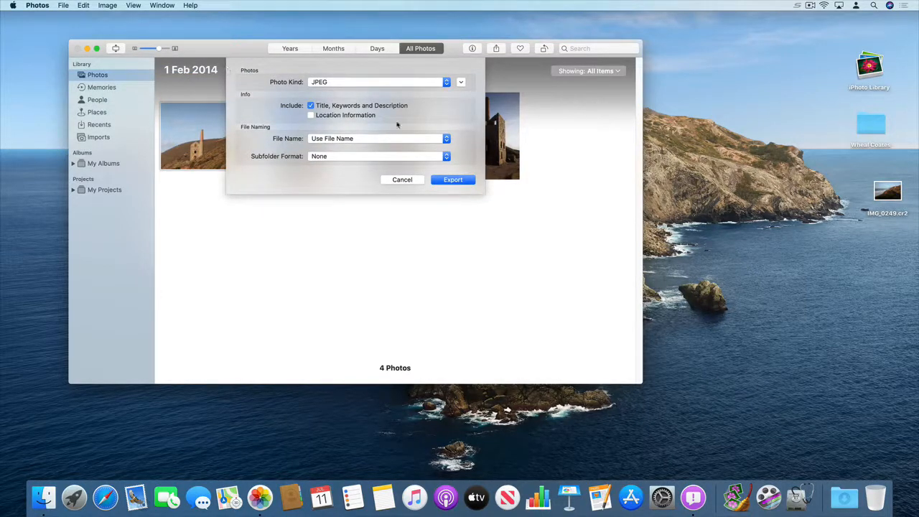
{"action": "mouse_move", "coordinate": [353, 83]}
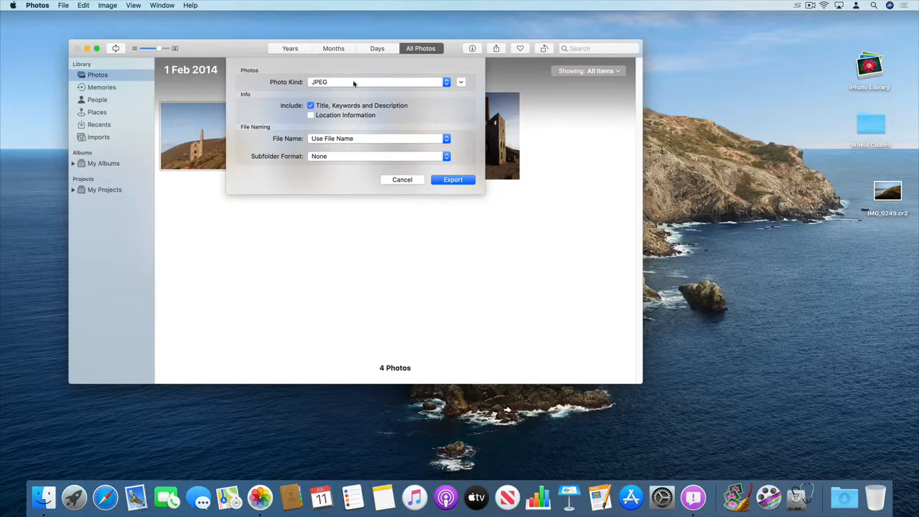
{"action": "mouse_move", "coordinate": [346, 88]}
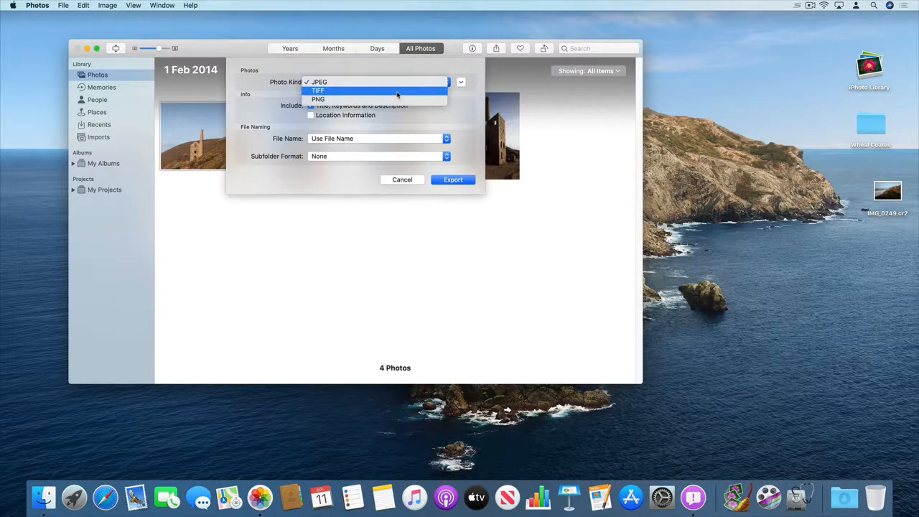
{"action": "mouse_move", "coordinate": [400, 99]}
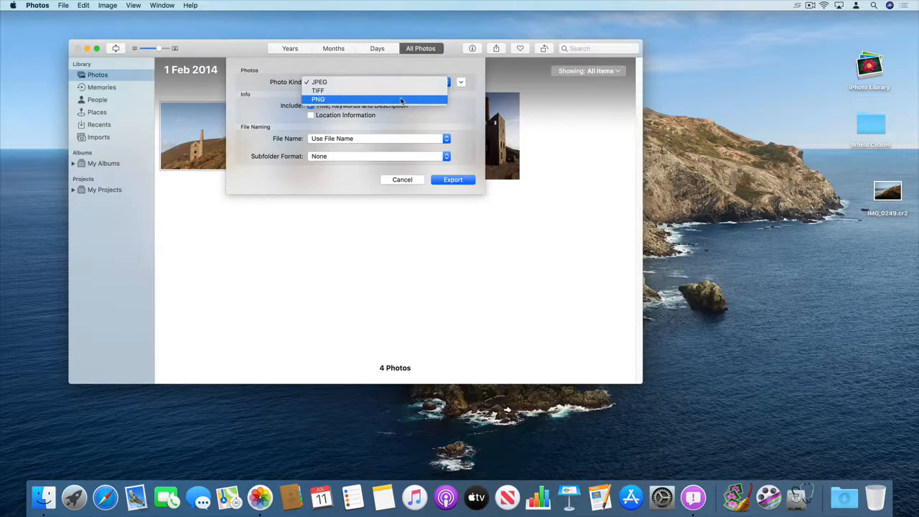
{"action": "left_click", "coordinate": [319, 80]}
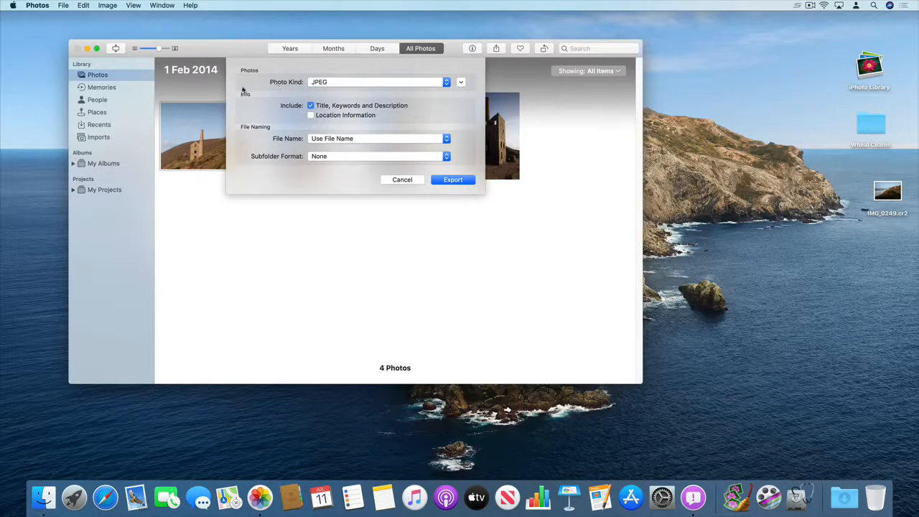
{"action": "left_click", "coordinate": [402, 180]}
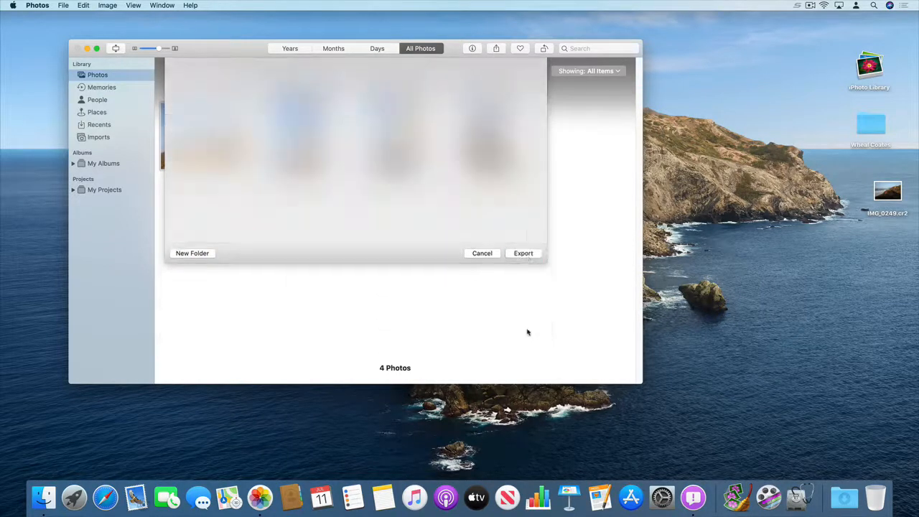
{"action": "left_click", "coordinate": [482, 252]}
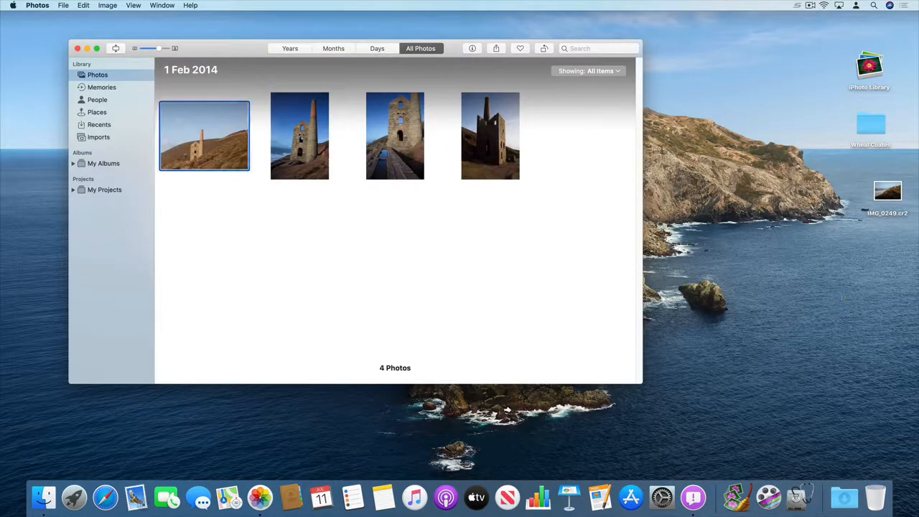
Rename the exported desktop files to Original.cr2 and Edit.jpeg, then bring Photos forward
{"action": "left_click", "coordinate": [887, 190]}
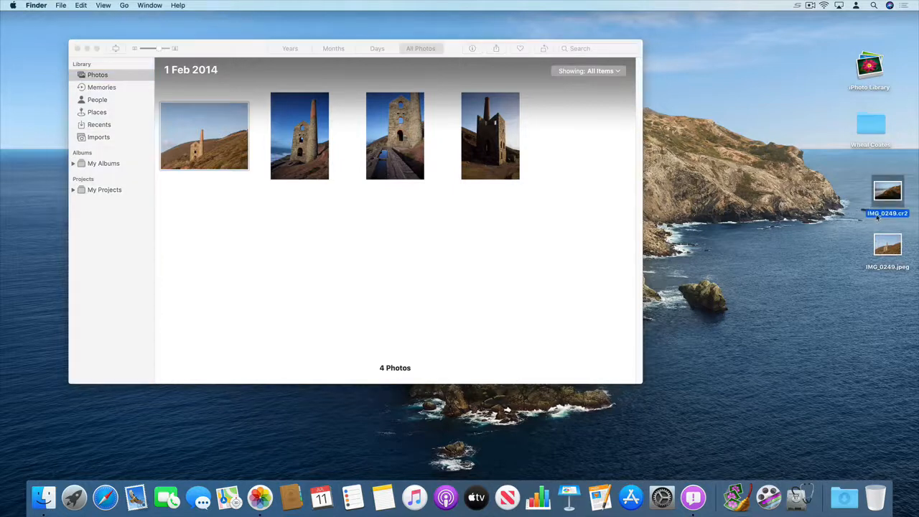
{"action": "mouse_move", "coordinate": [876, 232]}
{"action": "type", "text": "Original"}
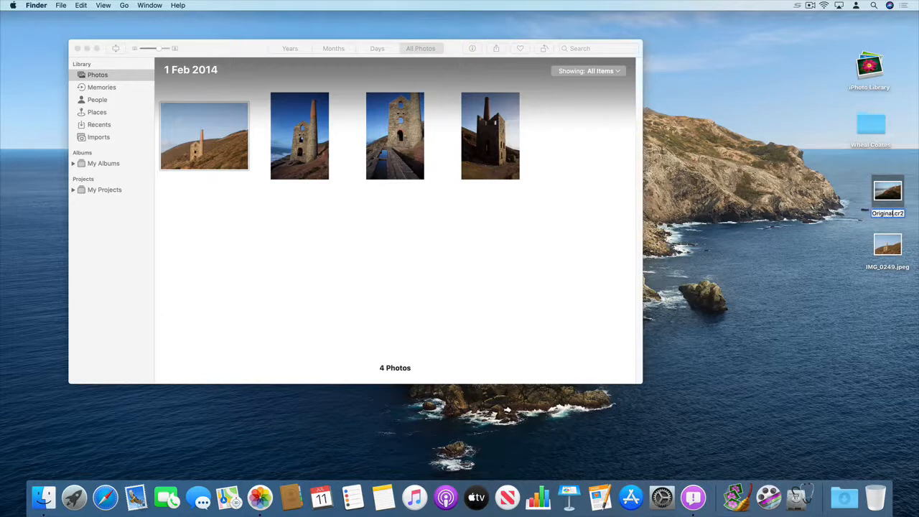
{"action": "left_click", "coordinate": [887, 247]}
{"action": "type", "text": "Edit"}
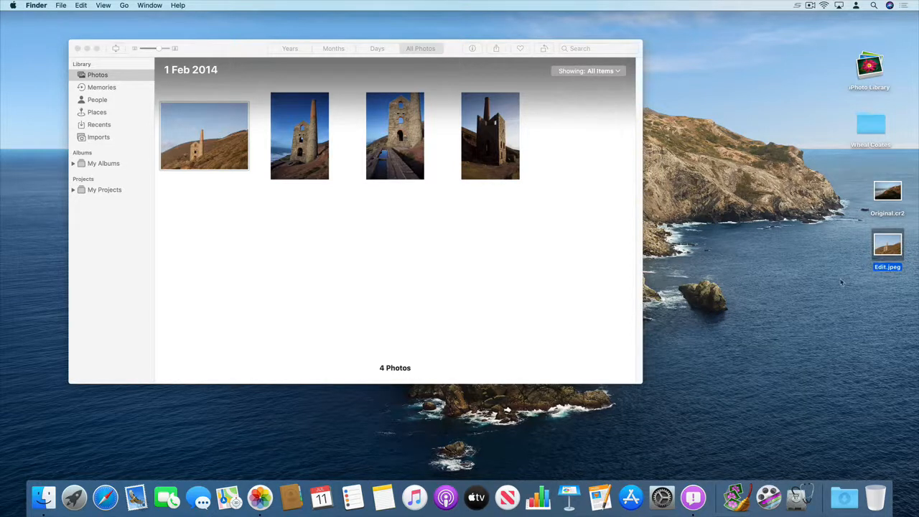
{"action": "left_click", "coordinate": [204, 135]}
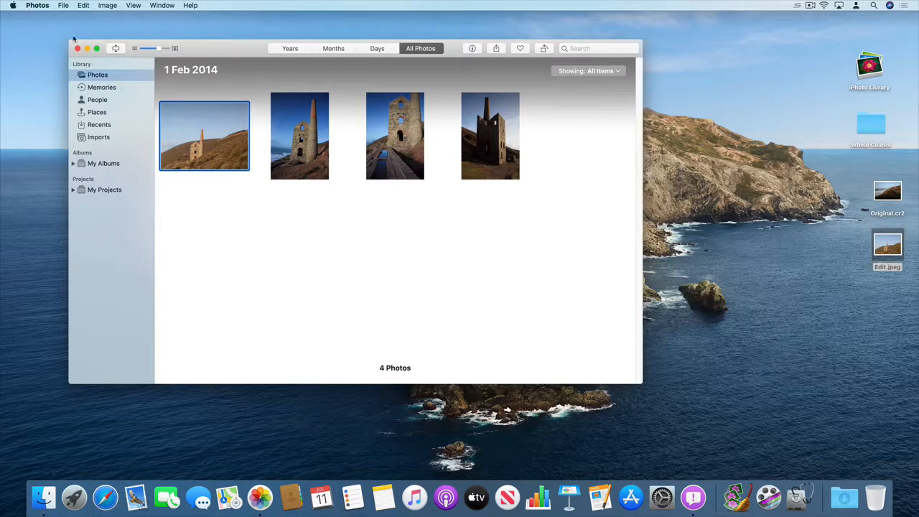
Import Edit.jpeg and Original.cr2 from the Desktop as a second two-item batch
{"action": "left_click", "coordinate": [63, 6]}
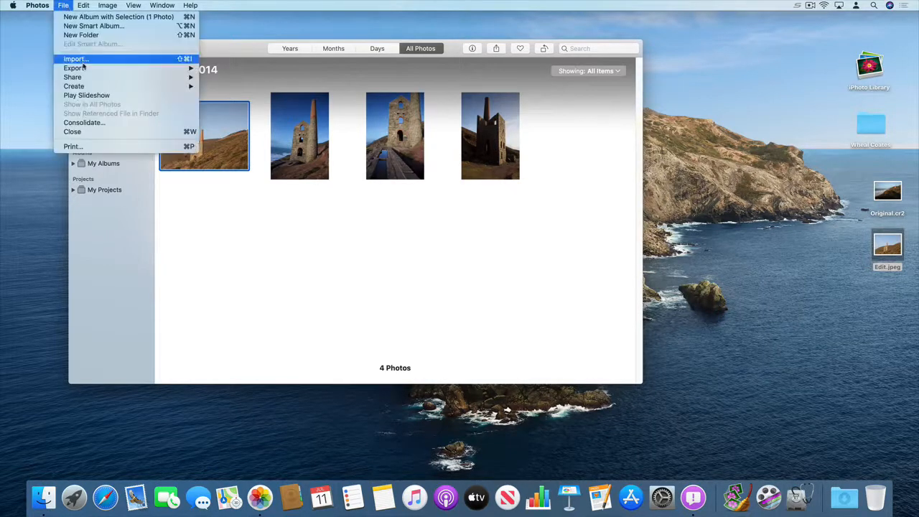
{"action": "left_click", "coordinate": [74, 59]}
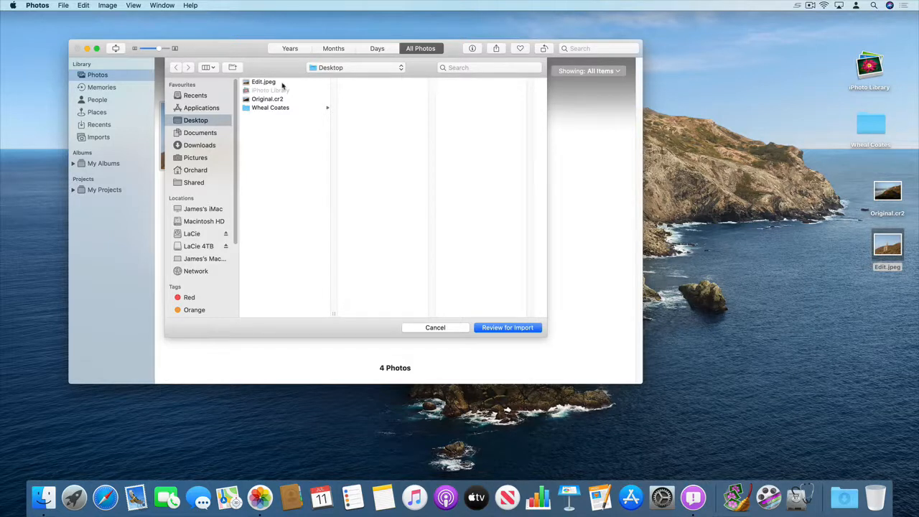
{"action": "left_click", "coordinate": [264, 80]}
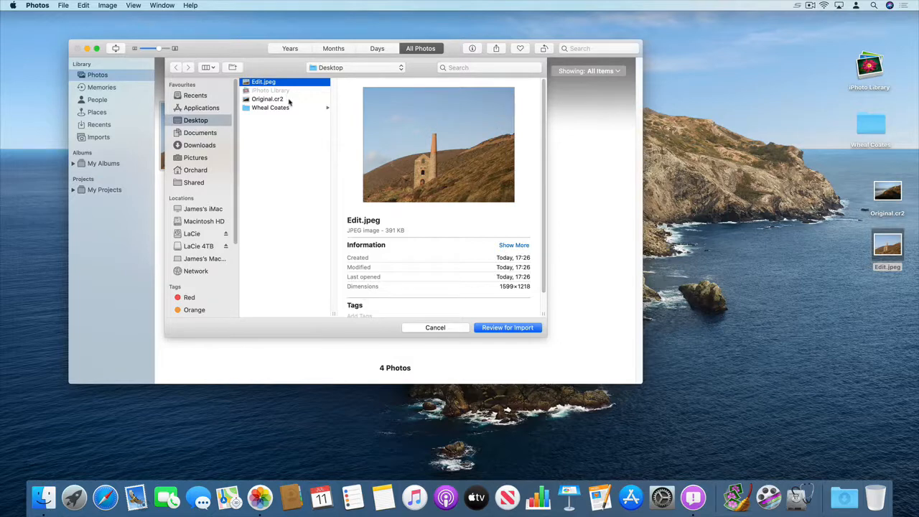
{"action": "left_click", "coordinate": [267, 97]}
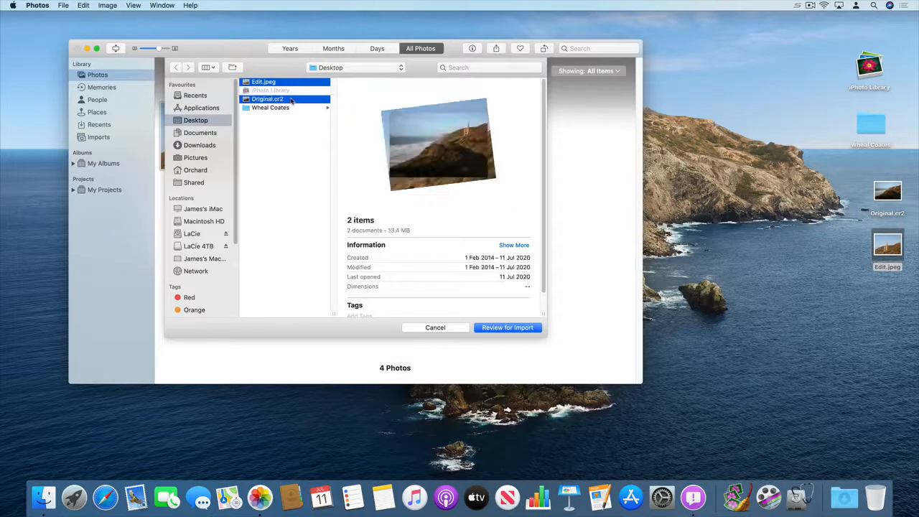
{"action": "left_click", "coordinate": [506, 328]}
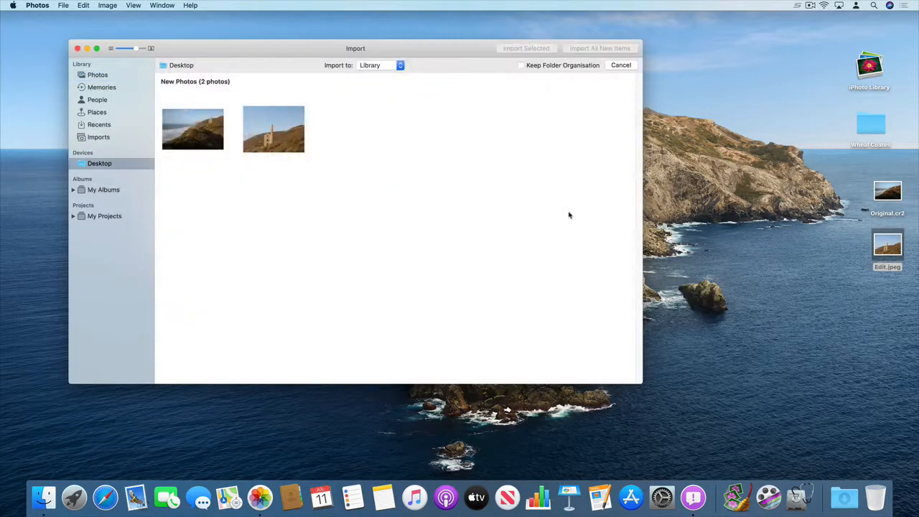
{"action": "left_click", "coordinate": [600, 49]}
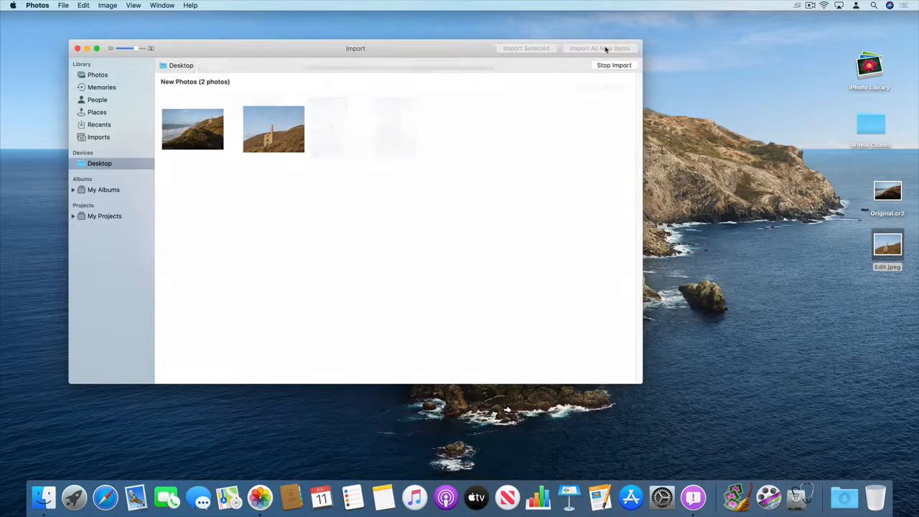
{"action": "left_click", "coordinate": [600, 48]}
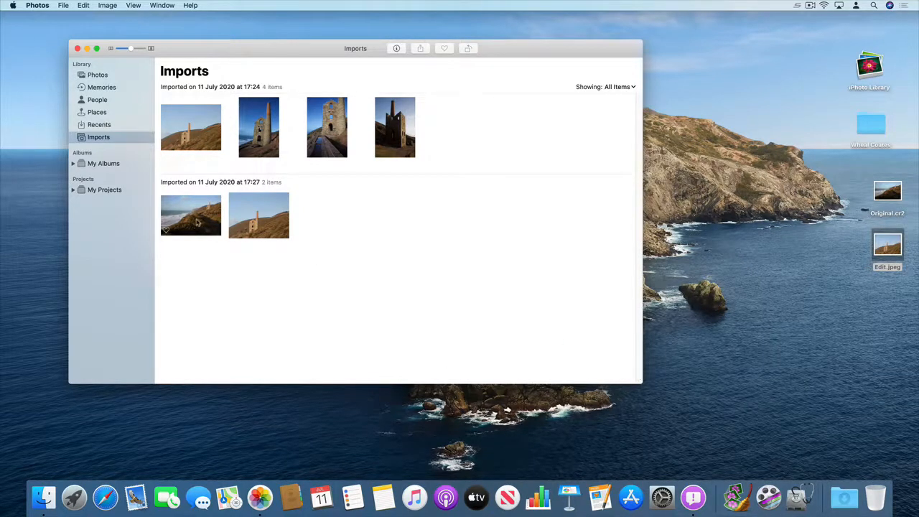
{"action": "double_click", "coordinate": [189, 215]}
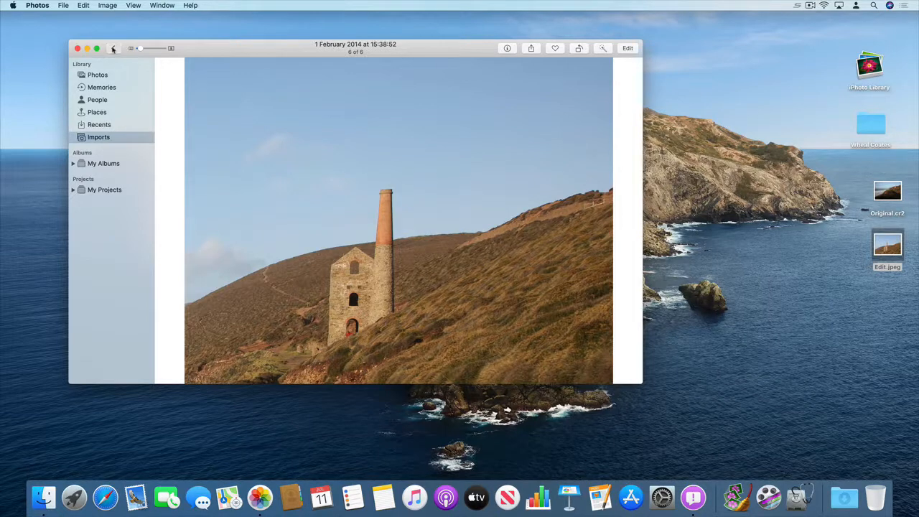
{"action": "left_click", "coordinate": [111, 48]}
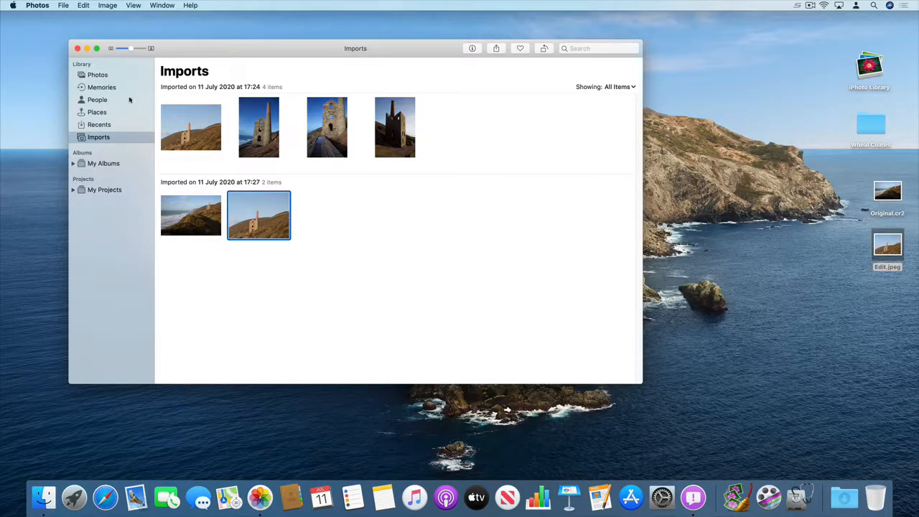
Quit Photos, close the Finder window, and relaunch Photos into the Choose Library list
{"action": "left_click", "coordinate": [37, 5]}
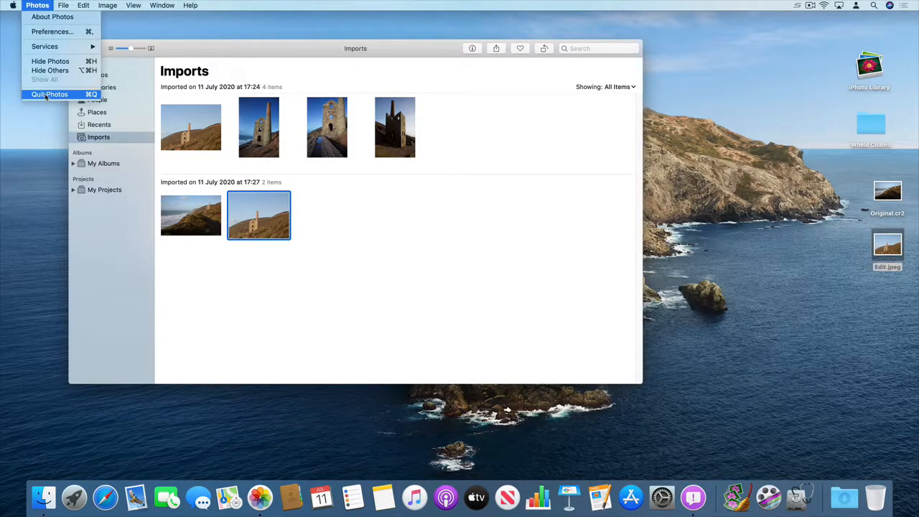
{"action": "left_click", "coordinate": [49, 95]}
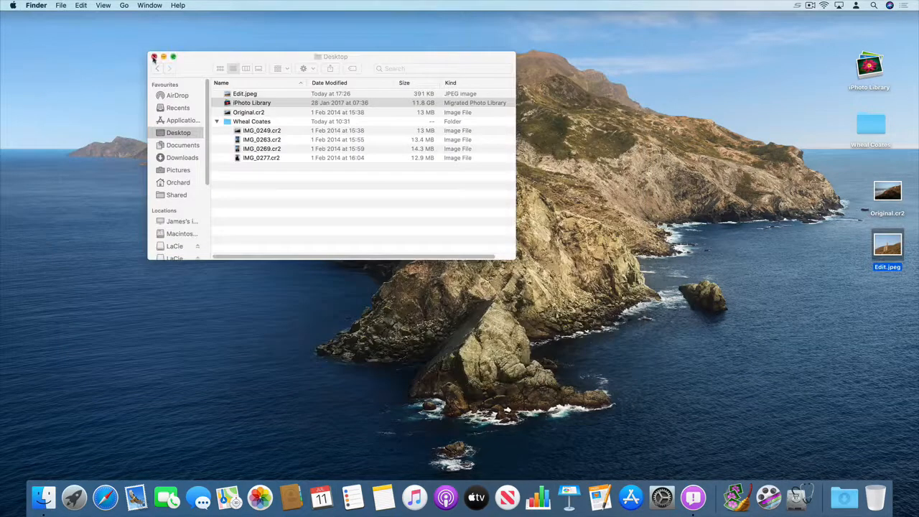
{"action": "left_click", "coordinate": [154, 57]}
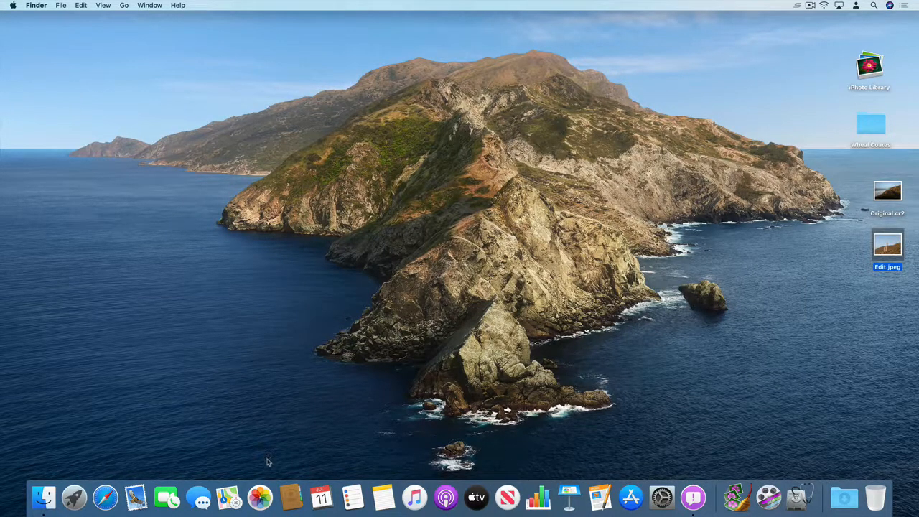
{"action": "left_click", "coordinate": [260, 497]}
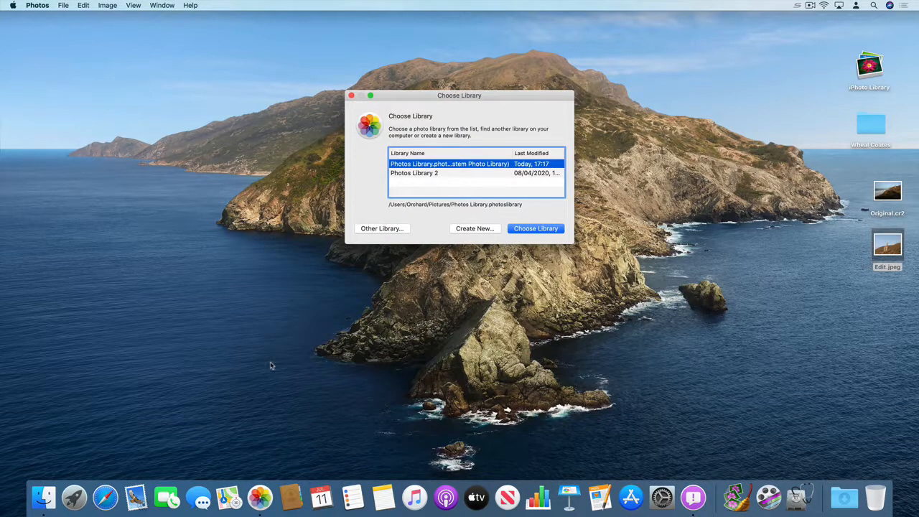
{"action": "mouse_move", "coordinate": [442, 204]}
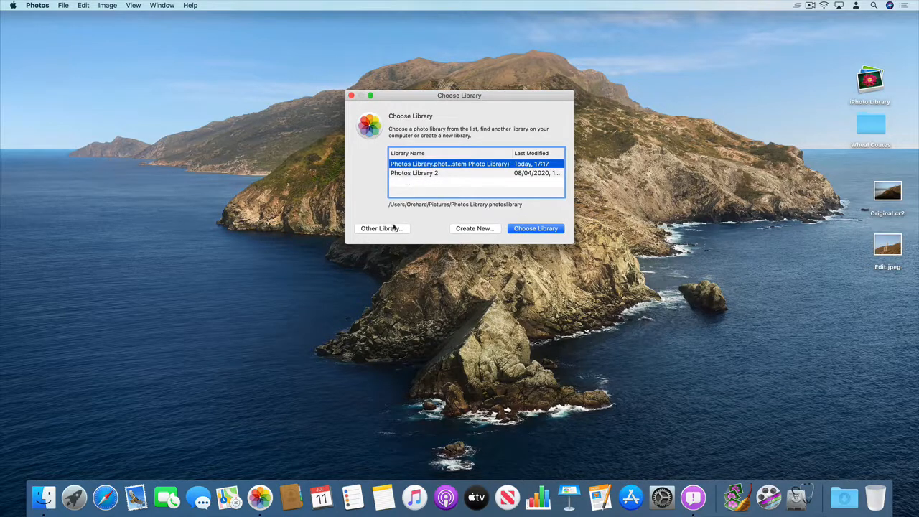
{"action": "left_click", "coordinate": [382, 228]}
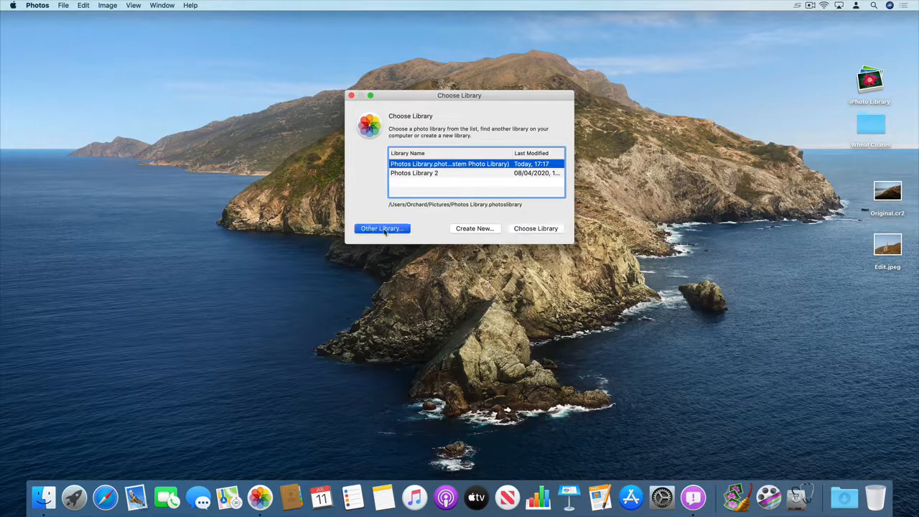
Open the old iPhoto Library from the Desktop via Other Library and let it convert
{"action": "left_click", "coordinate": [382, 228]}
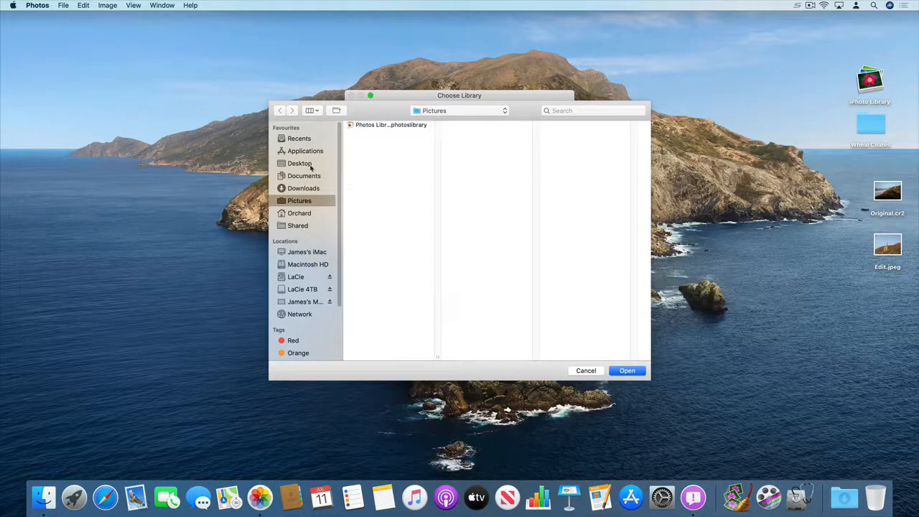
{"action": "left_click", "coordinate": [299, 163]}
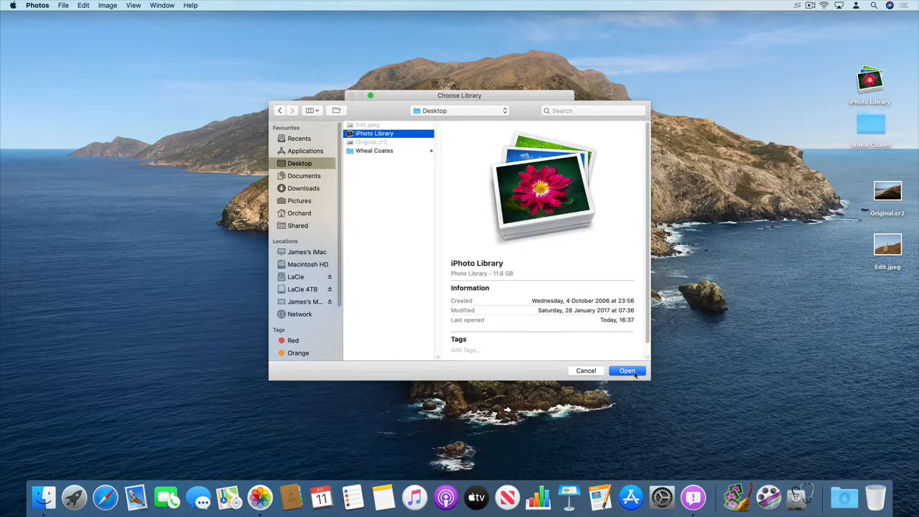
{"action": "left_click", "coordinate": [626, 370]}
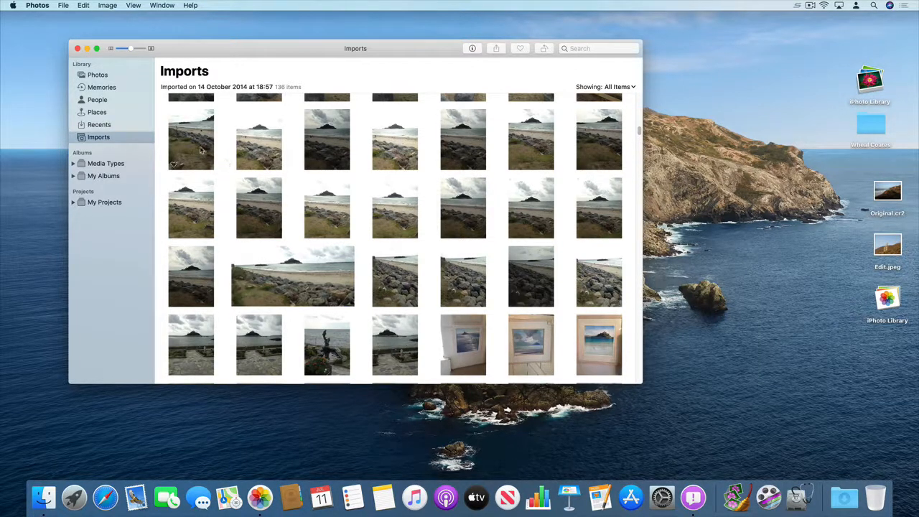
Select the first beach thumbnail from the October 2014 import as the start of the selection
{"action": "left_click", "coordinate": [191, 139]}
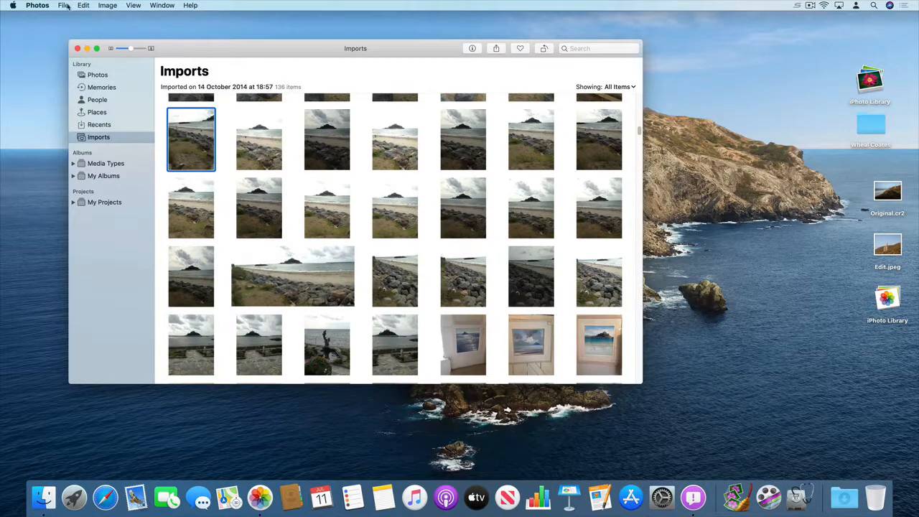
{"action": "left_click", "coordinate": [84, 6]}
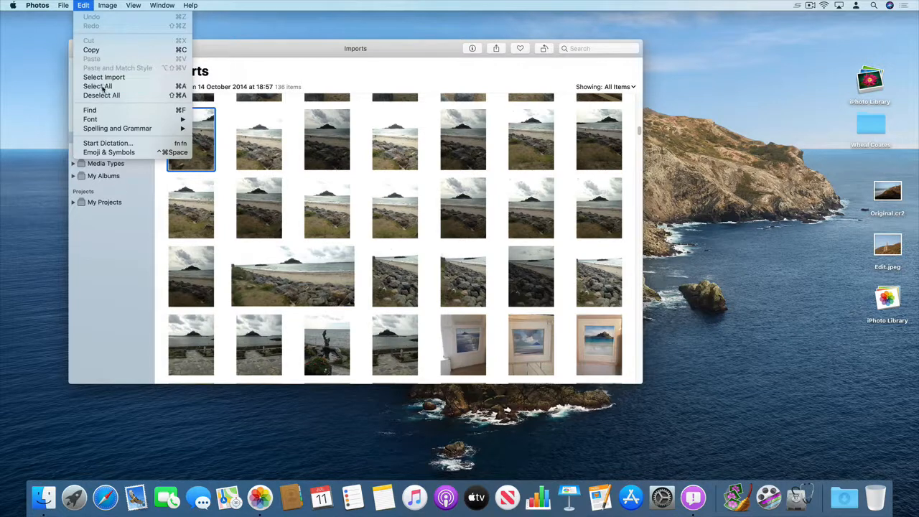
{"action": "left_click", "coordinate": [98, 86]}
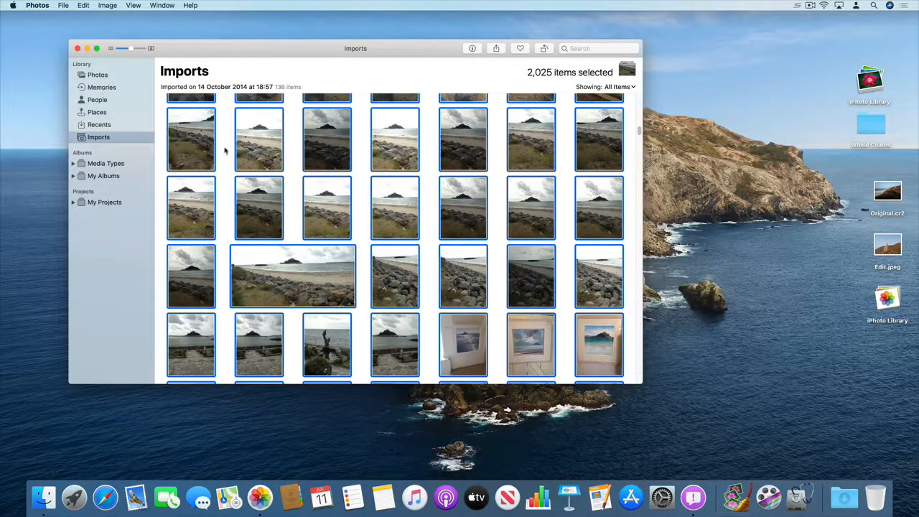
{"action": "left_click", "coordinate": [191, 139]}
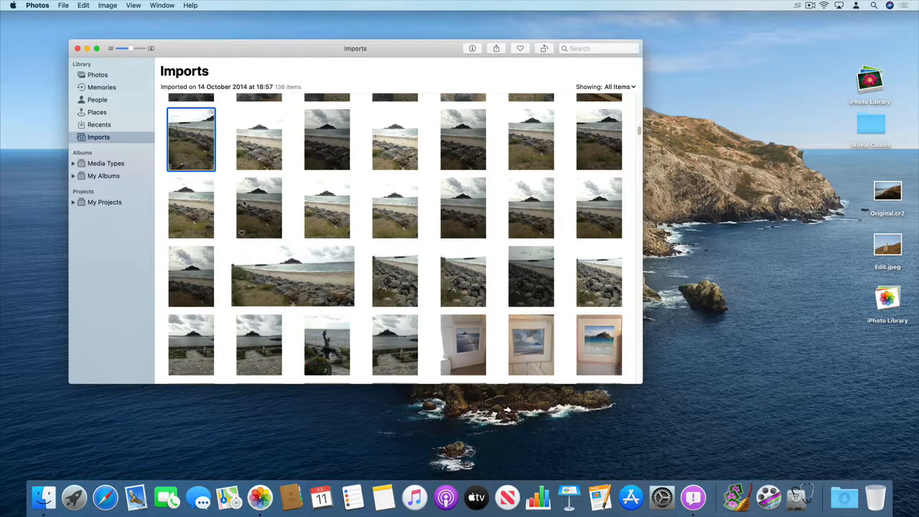
Add four more beach photos so five are selected for export
{"action": "left_click", "coordinate": [259, 207]}
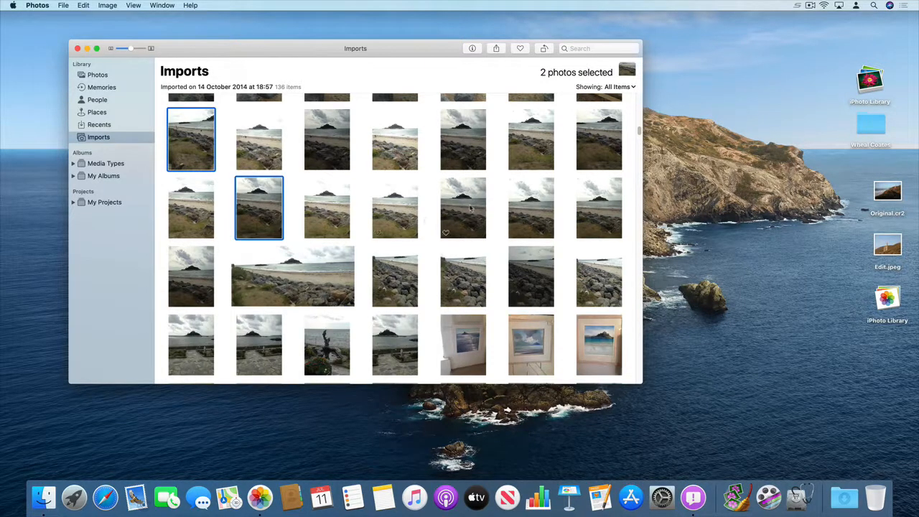
{"action": "left_click", "coordinate": [462, 276]}
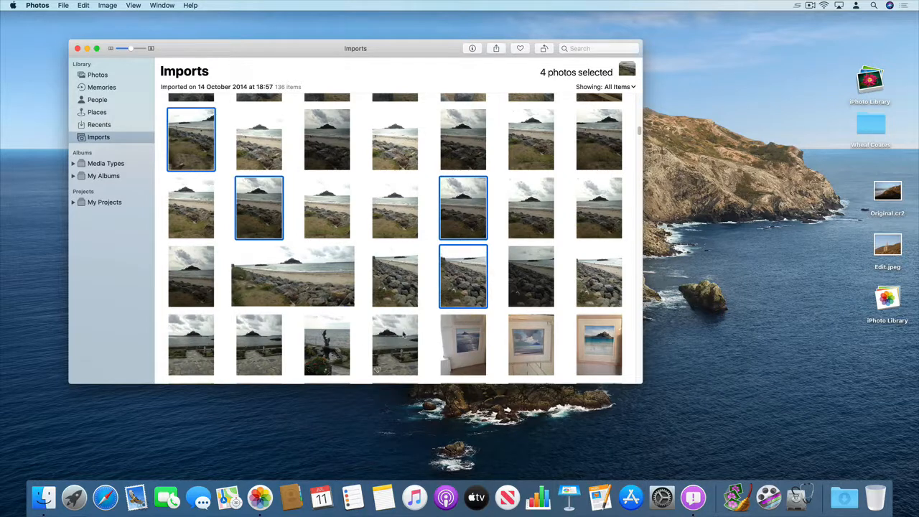
{"action": "left_click", "coordinate": [394, 344]}
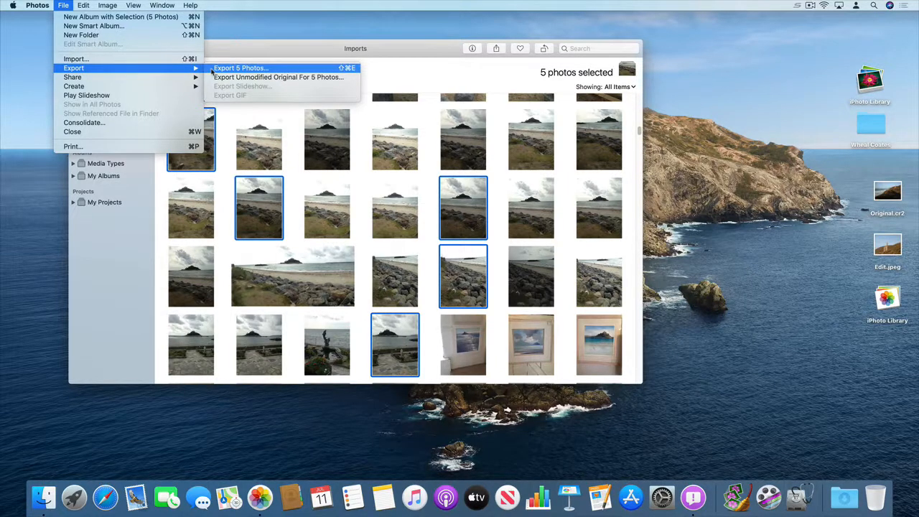
{"action": "mouse_move", "coordinate": [278, 77]}
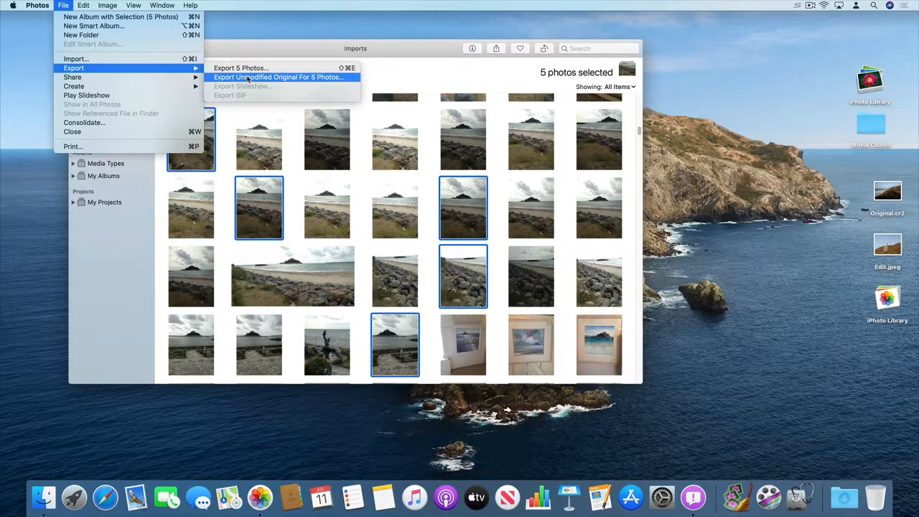
Export unmodified originals of the five photos into a new Desktop folder named 'iPhoto Exports'
{"action": "left_click", "coordinate": [279, 77]}
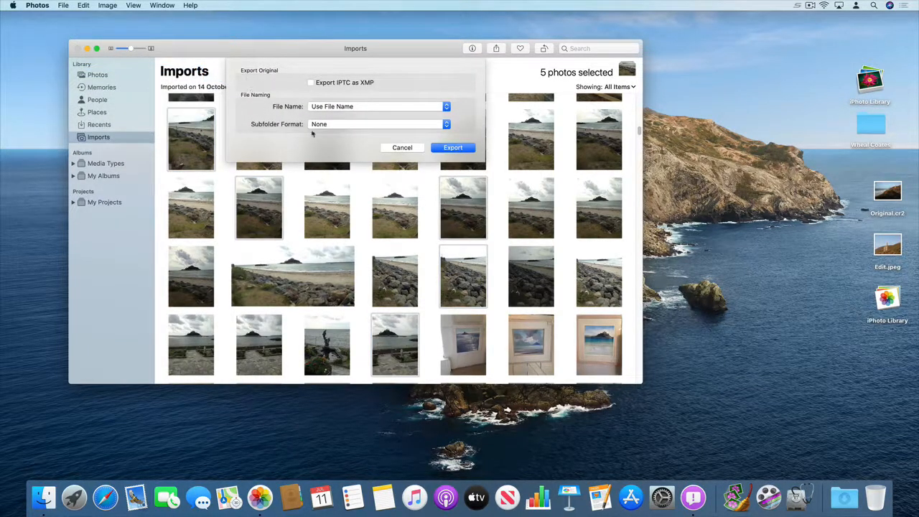
{"action": "left_click", "coordinate": [454, 146]}
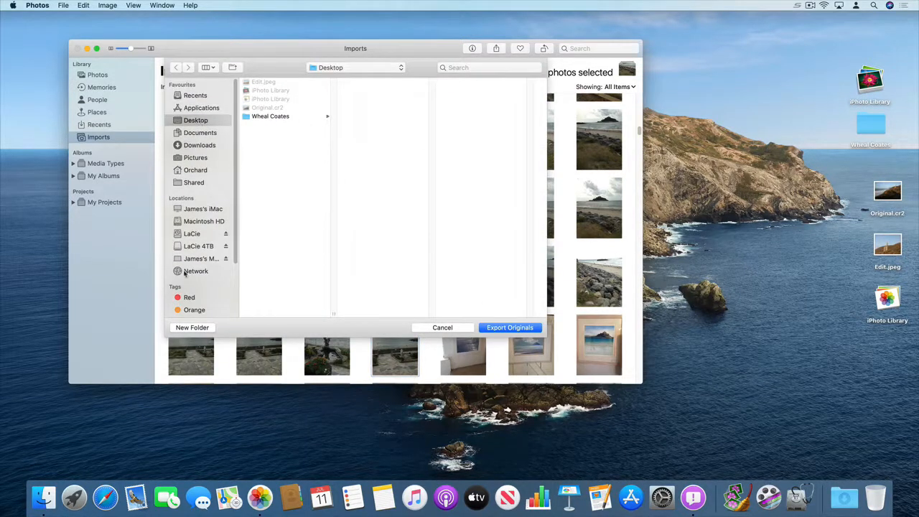
{"action": "left_click", "coordinate": [192, 327]}
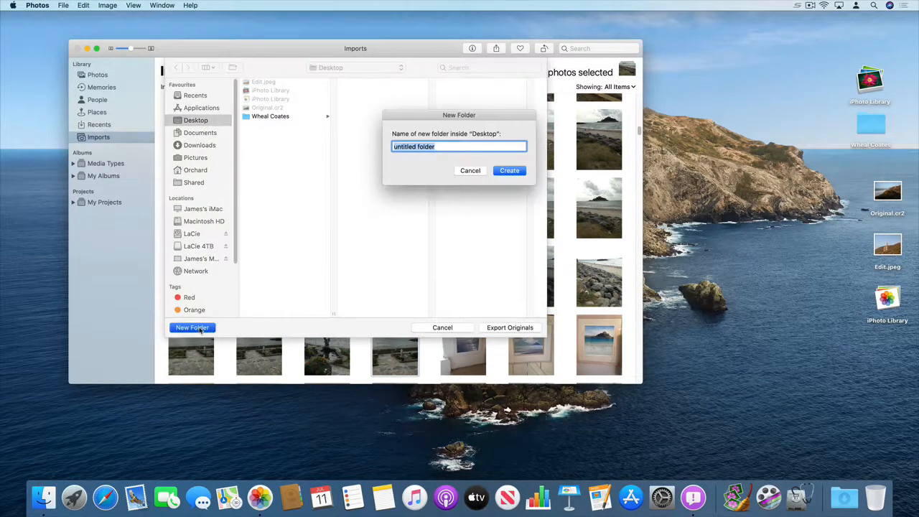
{"action": "mouse_move", "coordinate": [393, 259]}
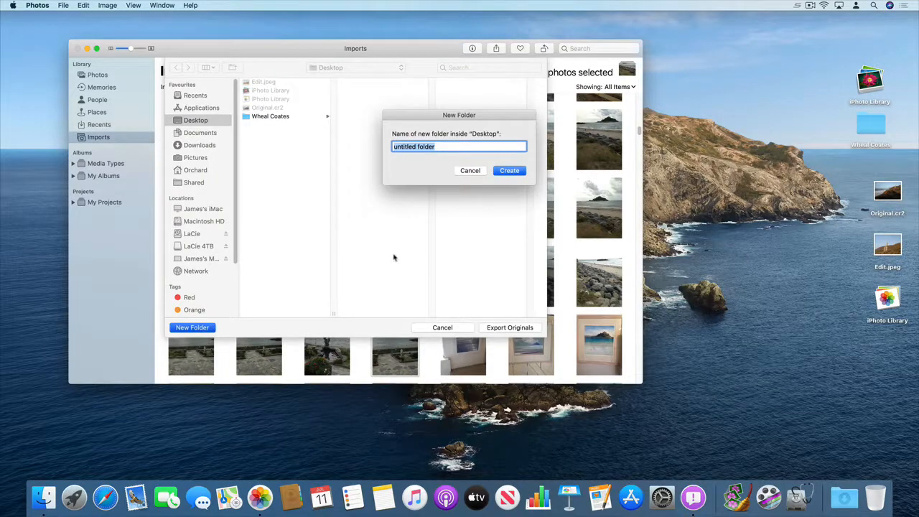
{"action": "type", "text": "iPhoto E"}
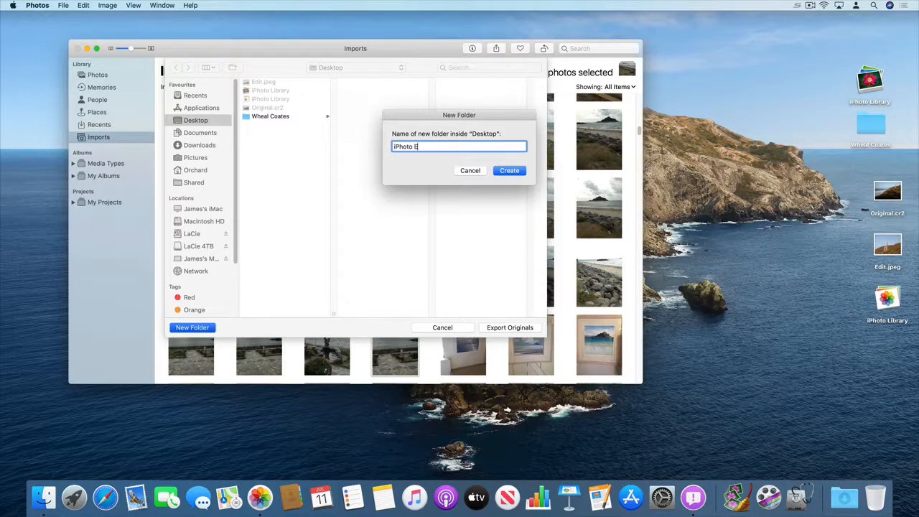
{"action": "type", "text": "xports"}
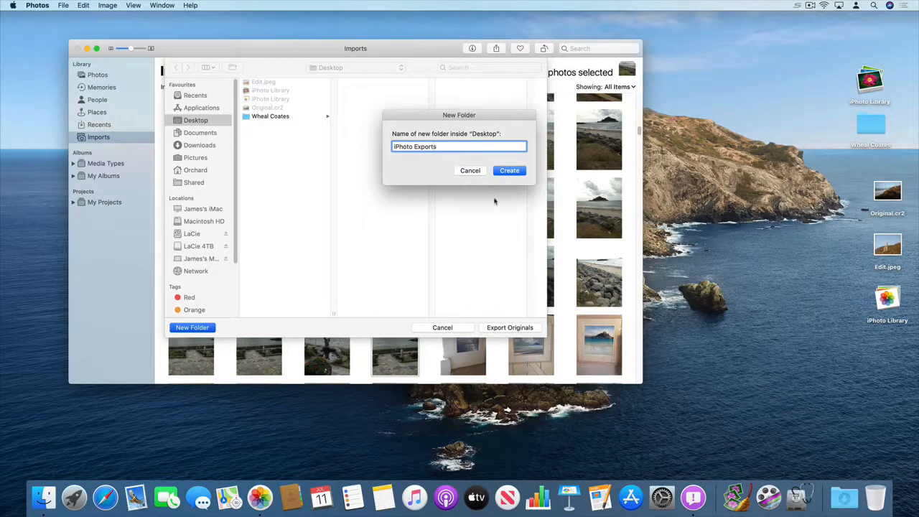
{"action": "left_click", "coordinate": [509, 169]}
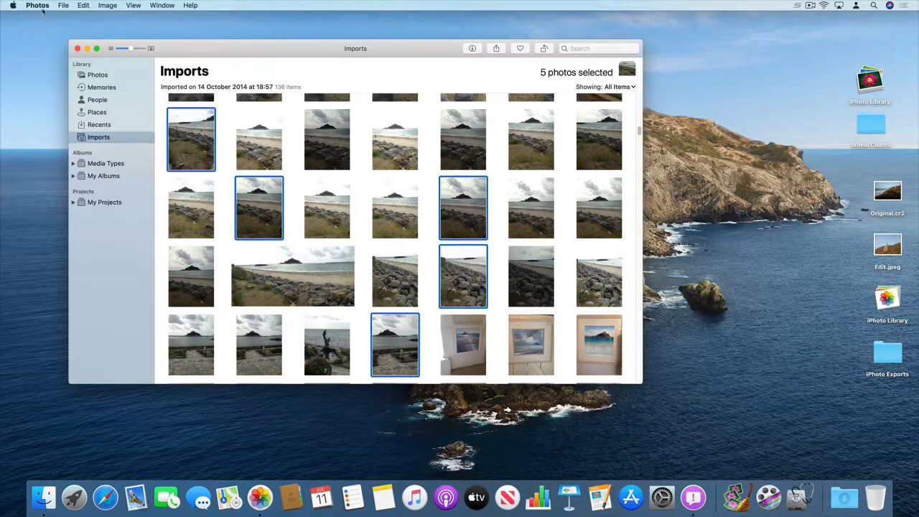
Quit Photos and relaunch it on the System Photo Library holding the Wheal Coates imports
{"action": "left_click", "coordinate": [37, 5]}
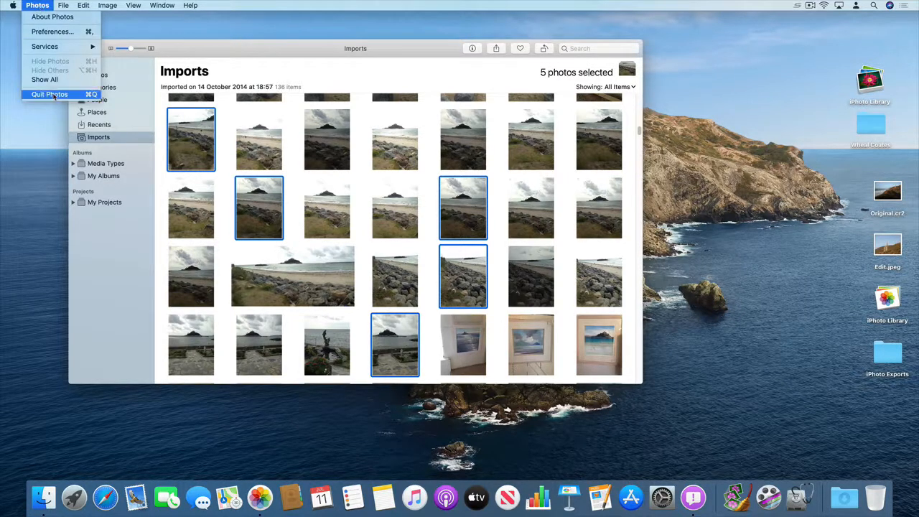
{"action": "left_click", "coordinate": [48, 95]}
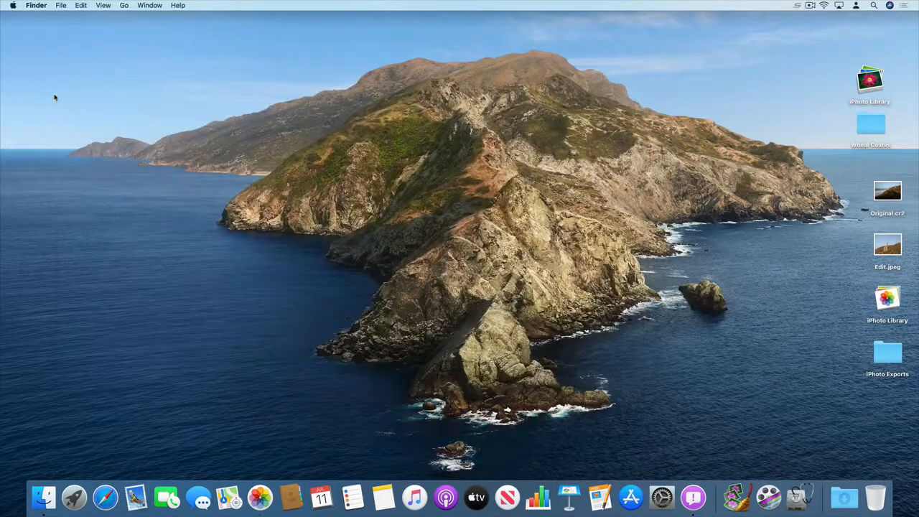
{"action": "mouse_move", "coordinate": [258, 497]}
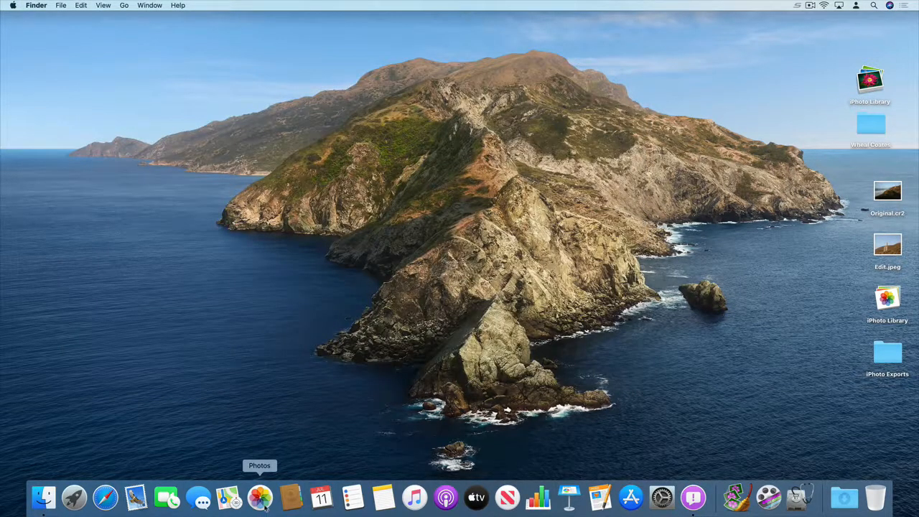
{"action": "mouse_move", "coordinate": [260, 496]}
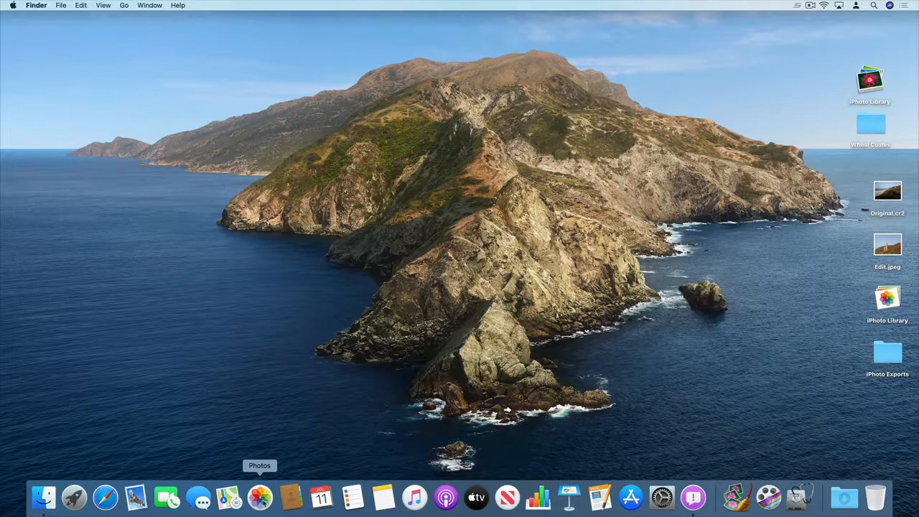
{"action": "left_click", "coordinate": [258, 497]}
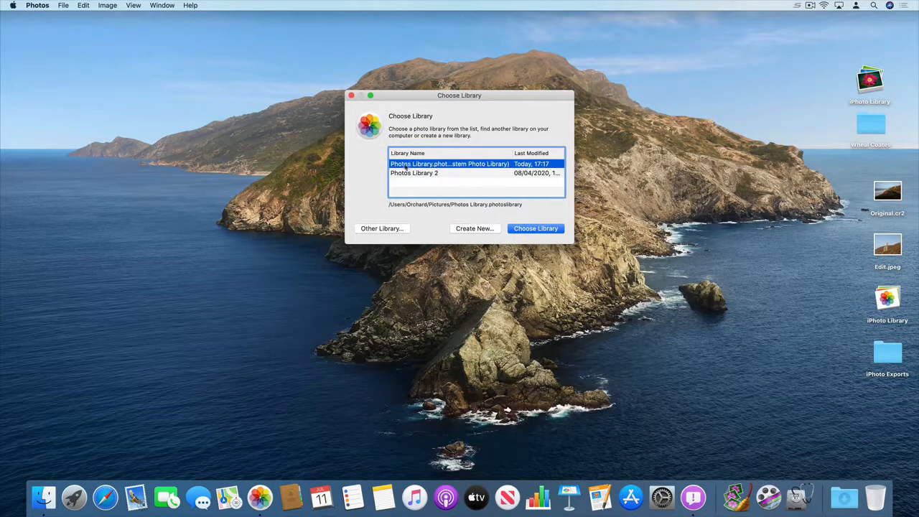
{"action": "mouse_move", "coordinate": [549, 243]}
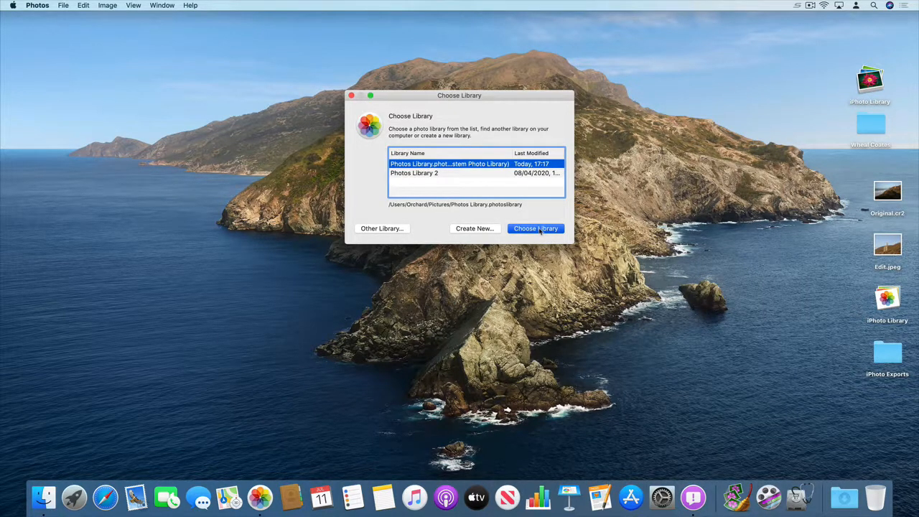
{"action": "left_click", "coordinate": [536, 229]}
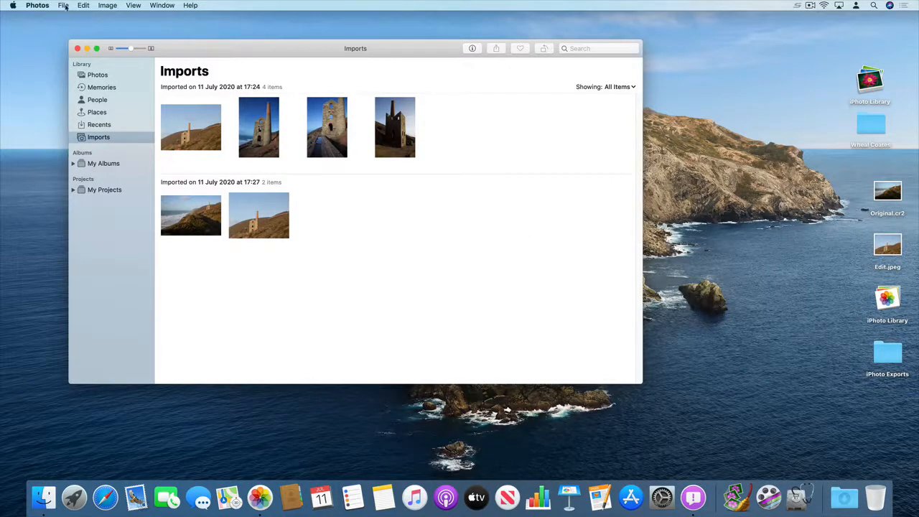
Choose the five JPEGs in iPhoto Exports and bring them up for import review
{"action": "left_click", "coordinate": [63, 6]}
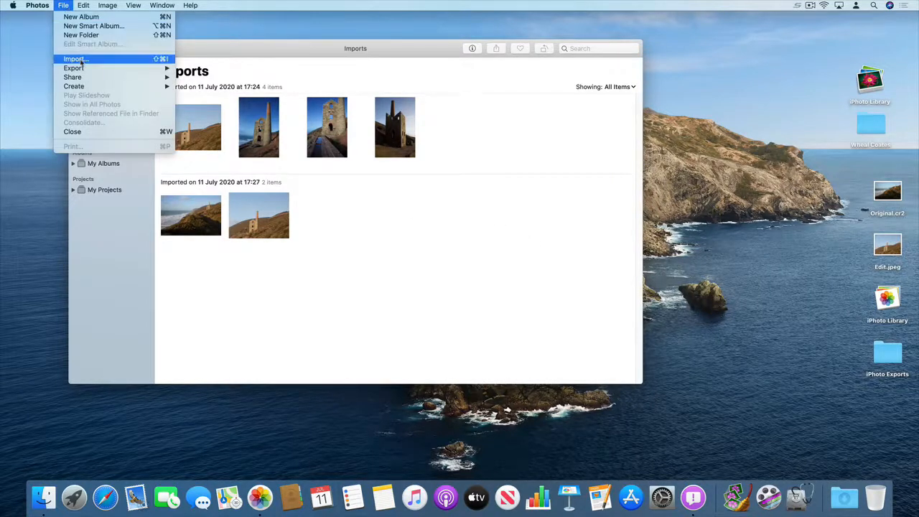
{"action": "left_click", "coordinate": [75, 59]}
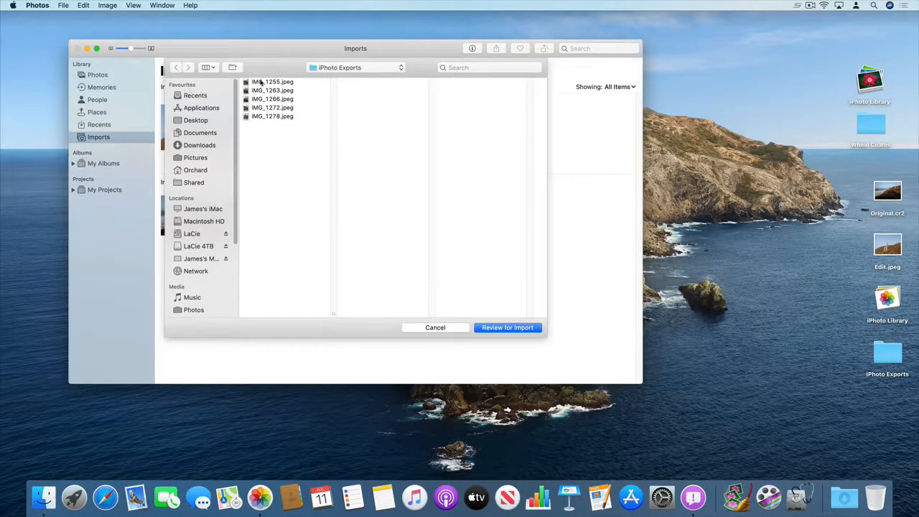
{"action": "left_click", "coordinate": [273, 80]}
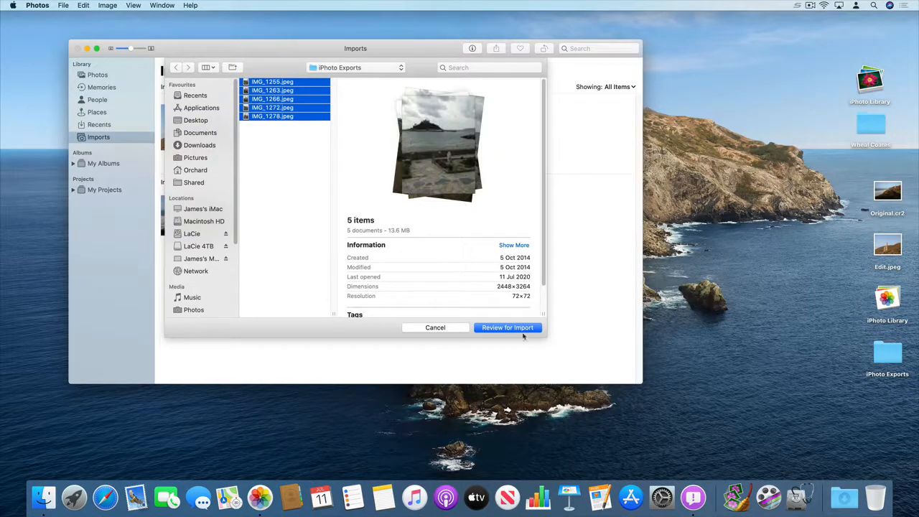
{"action": "left_click", "coordinate": [507, 328]}
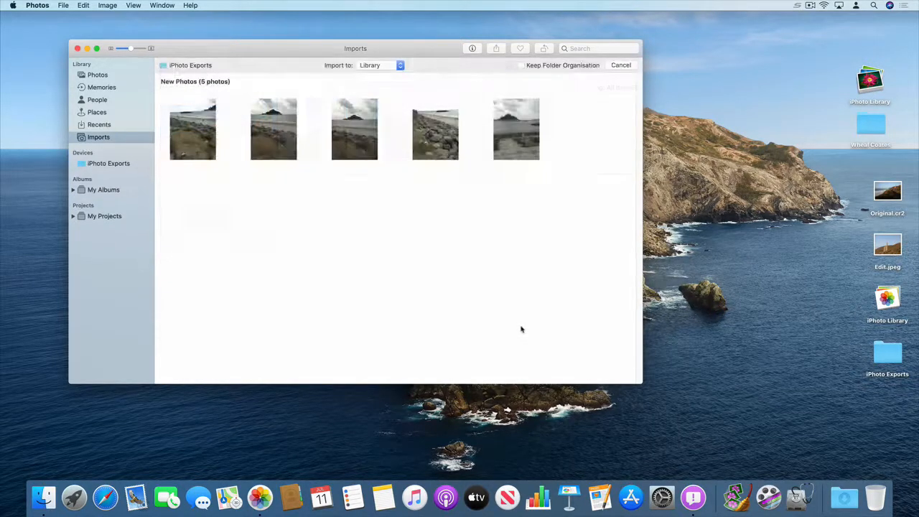
Import all five new photos so they appear as a third batch under Imports
{"action": "left_click", "coordinate": [109, 163]}
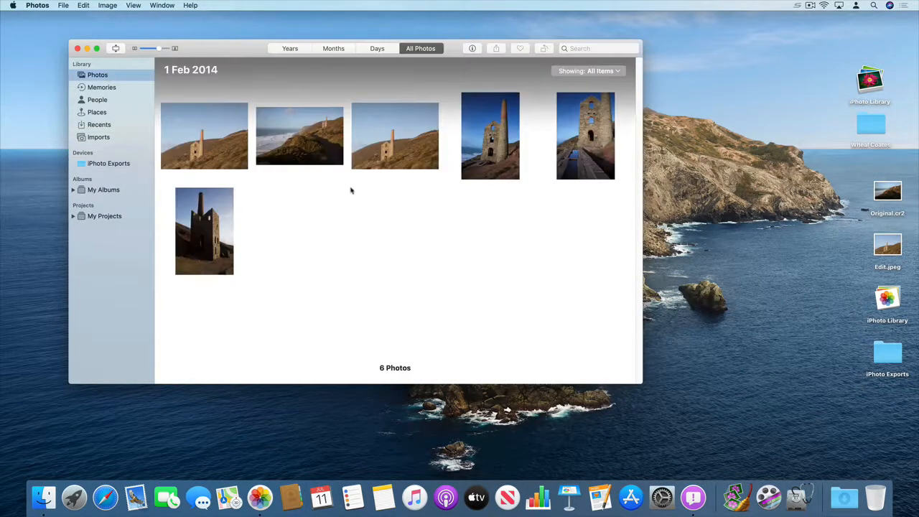
{"action": "mouse_move", "coordinate": [221, 178]}
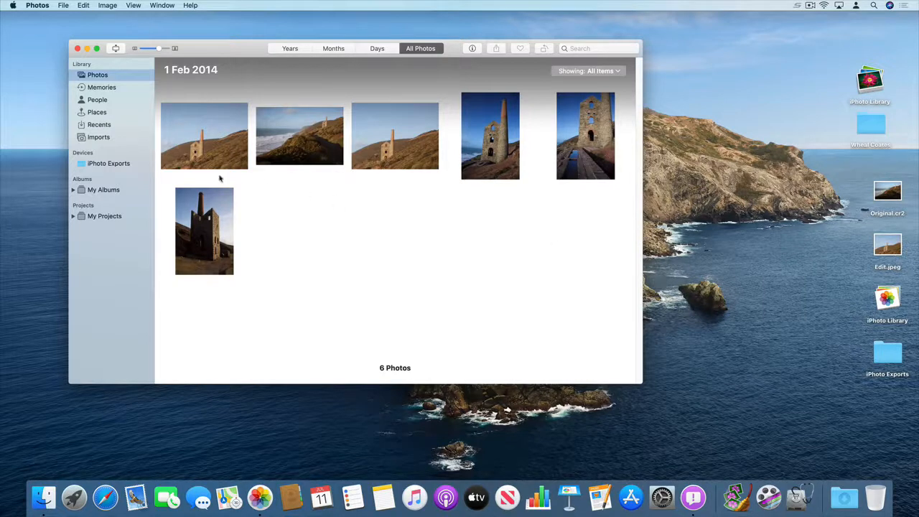
{"action": "left_click", "coordinate": [110, 164]}
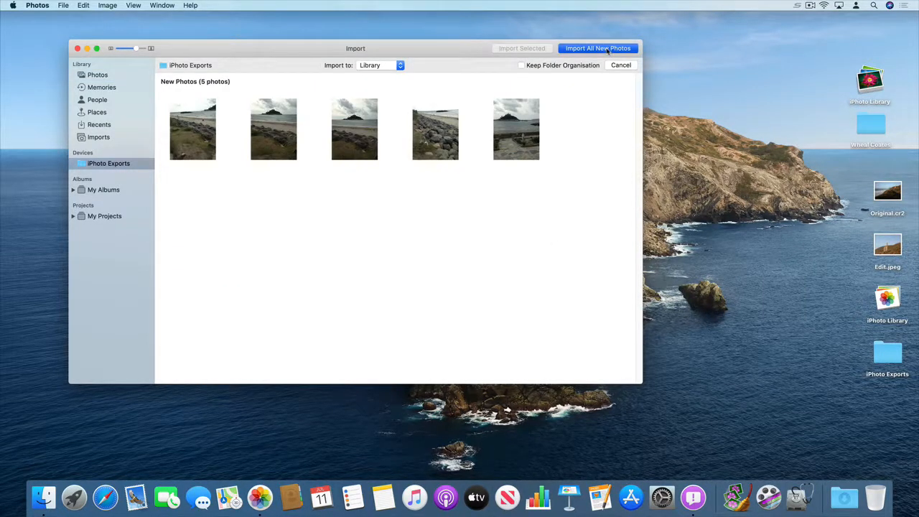
{"action": "left_click", "coordinate": [597, 49]}
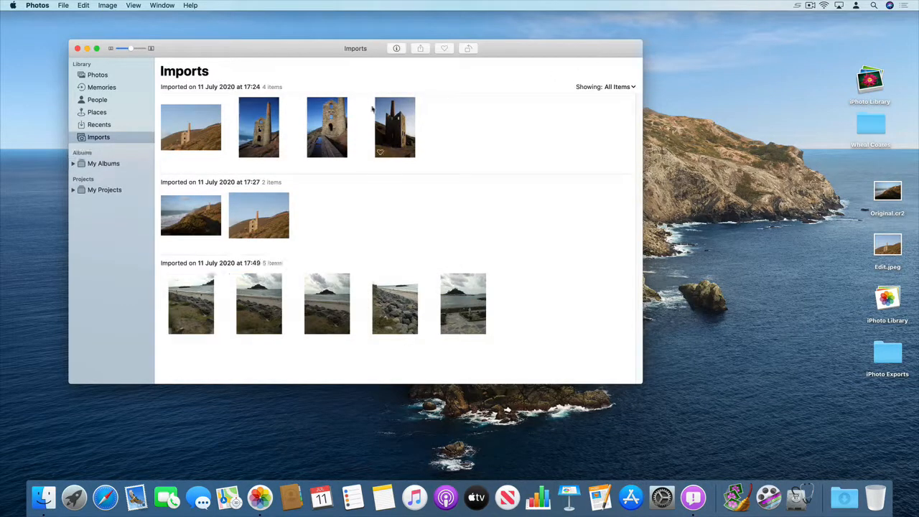